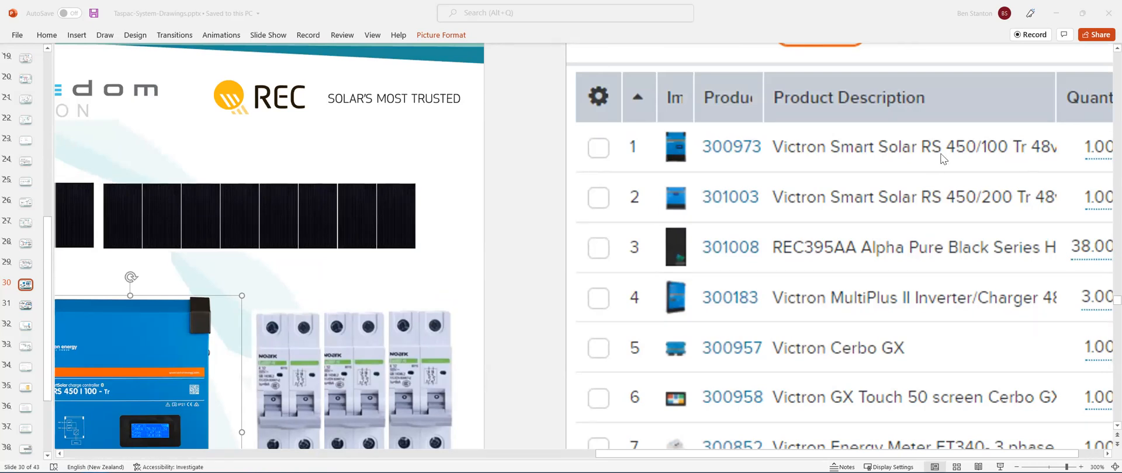
pyautogui.moveTo(1001, 159)
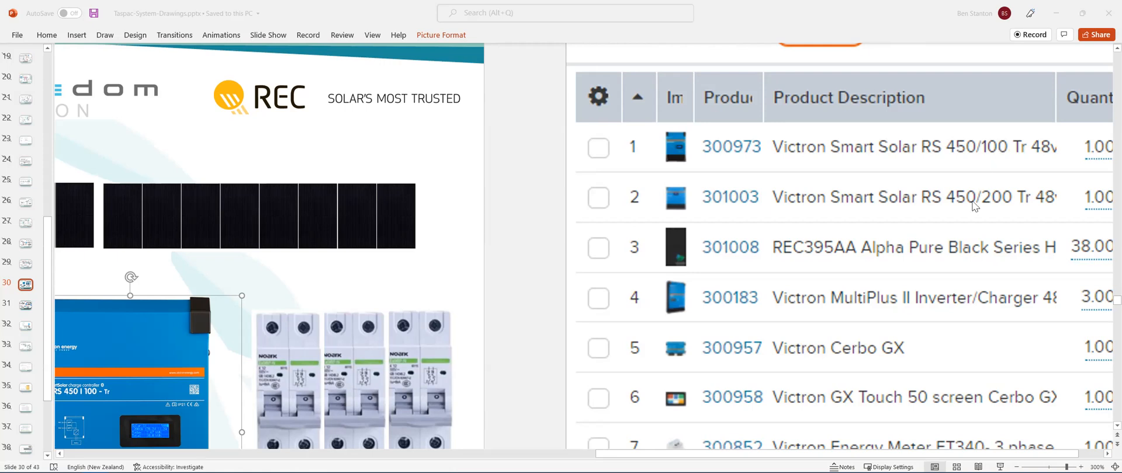
pyautogui.moveTo(957, 201)
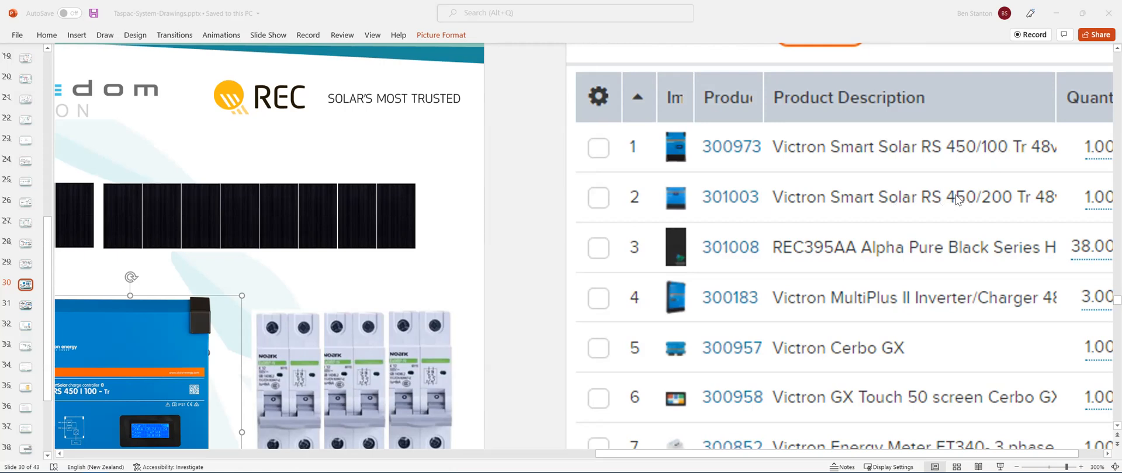
pyautogui.moveTo(1018, 190)
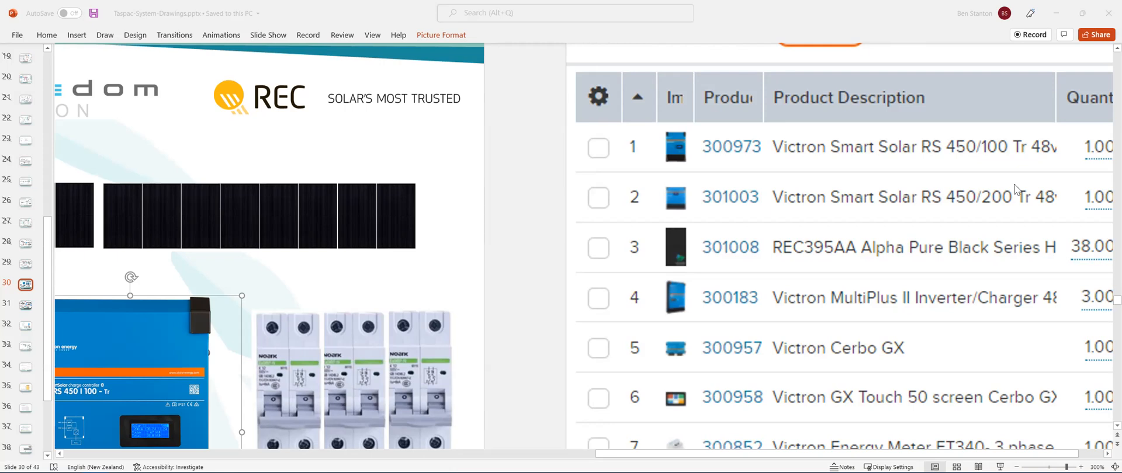
pyautogui.moveTo(764, 311)
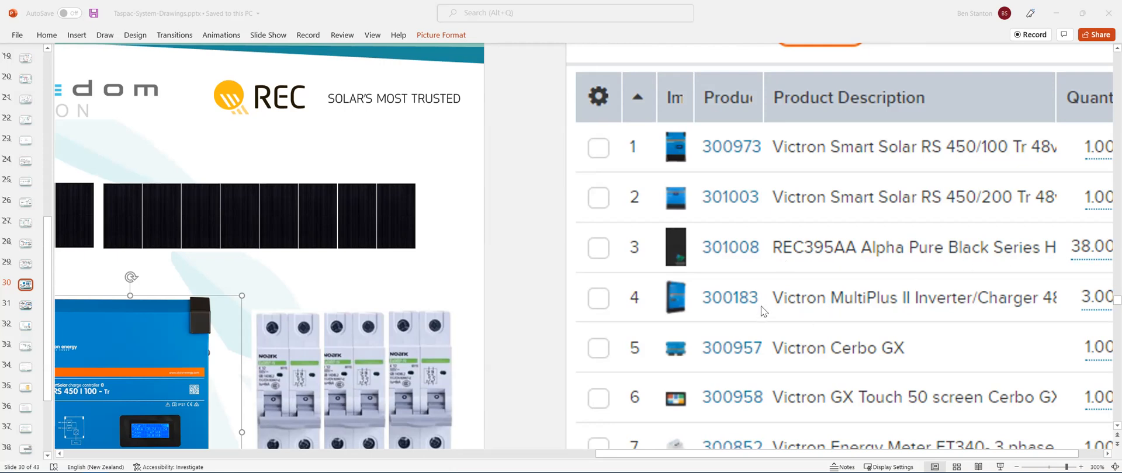
pyautogui.moveTo(1084, 298)
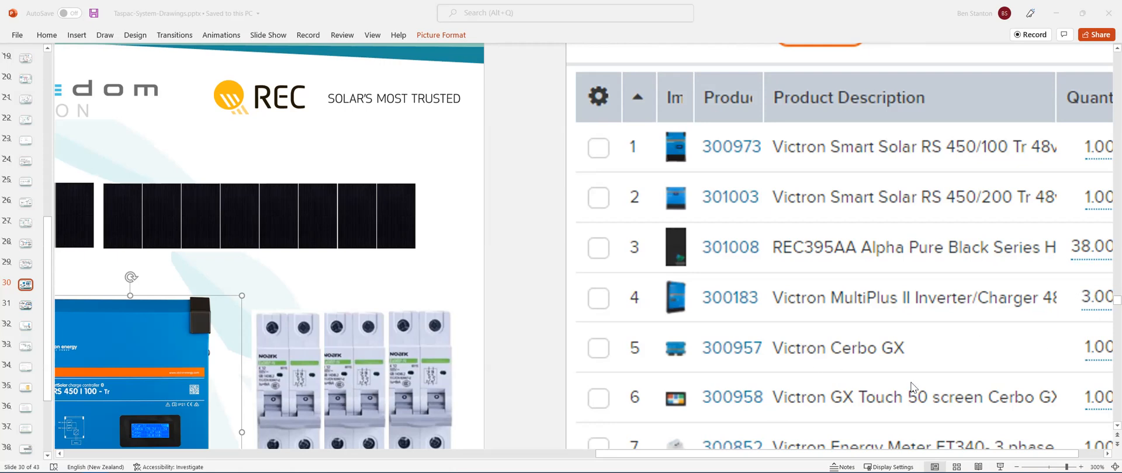
# Scroll down to slide 31's RS 450/200 and RS 450/100 charger diagram with VE.Direct cables.
pyautogui.scroll(-3)
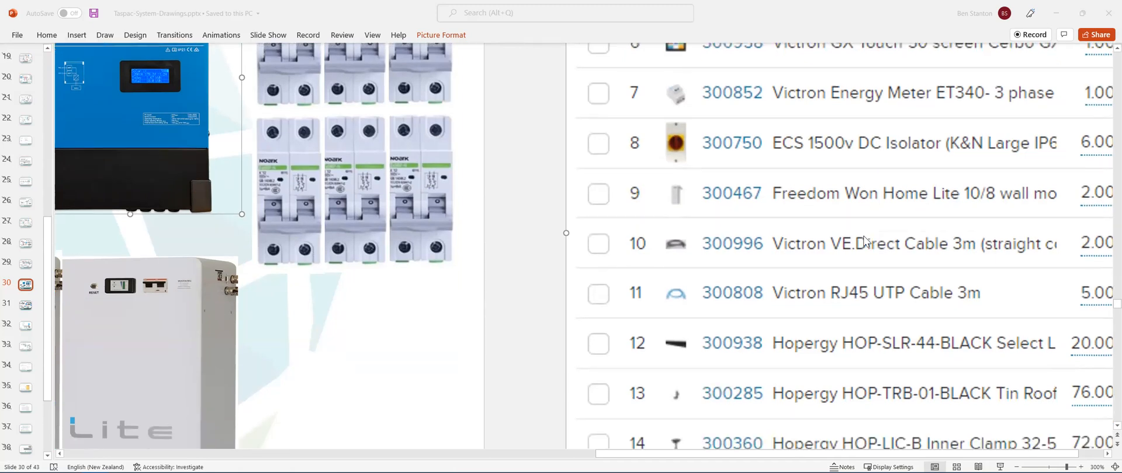
pyautogui.scroll(-3)
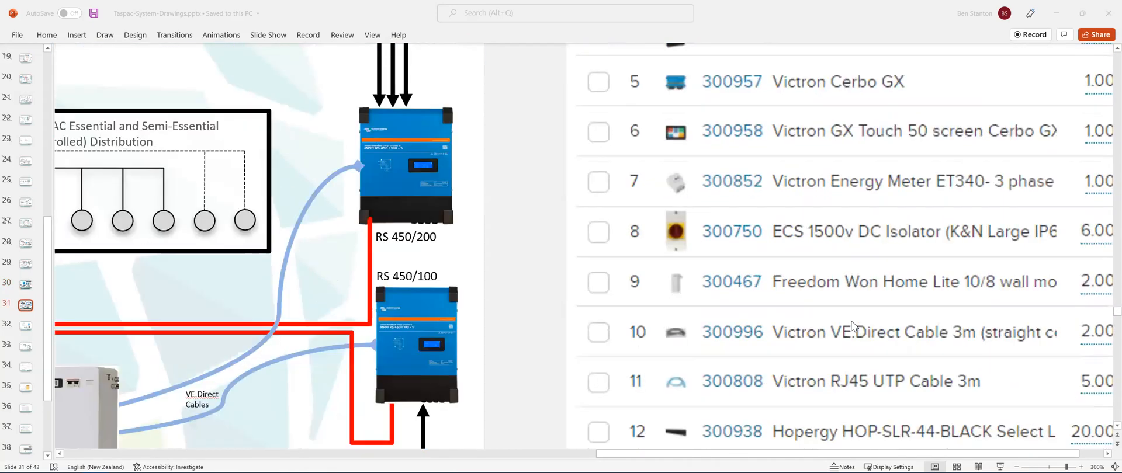
pyautogui.scroll(-3)
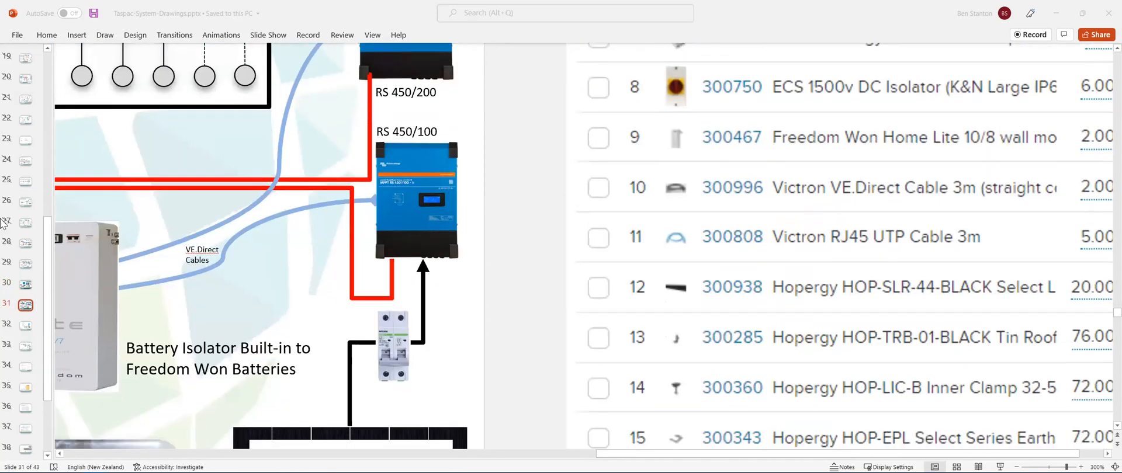
pyautogui.moveTo(361, 230)
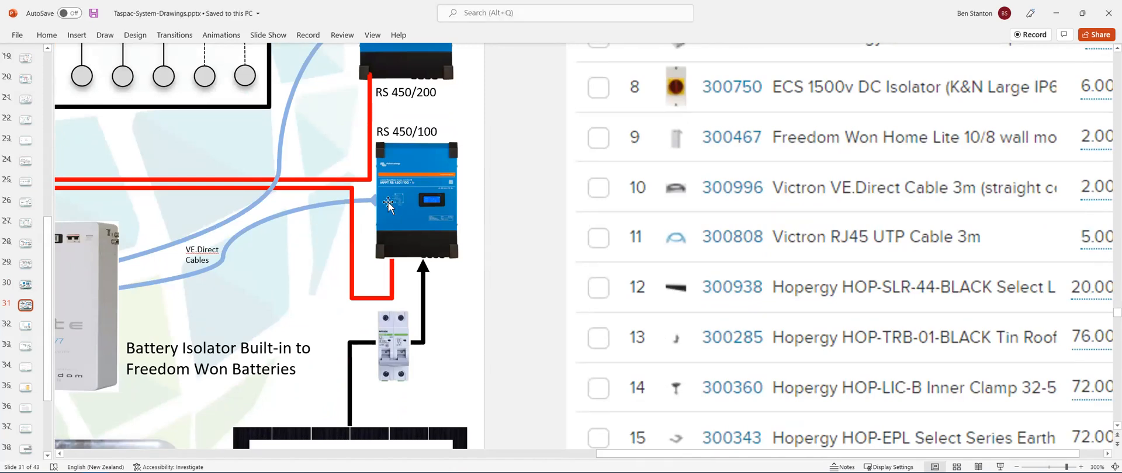
# Go to slide 30's equipment pictures and select the energy meter image.
pyautogui.click(25, 285)
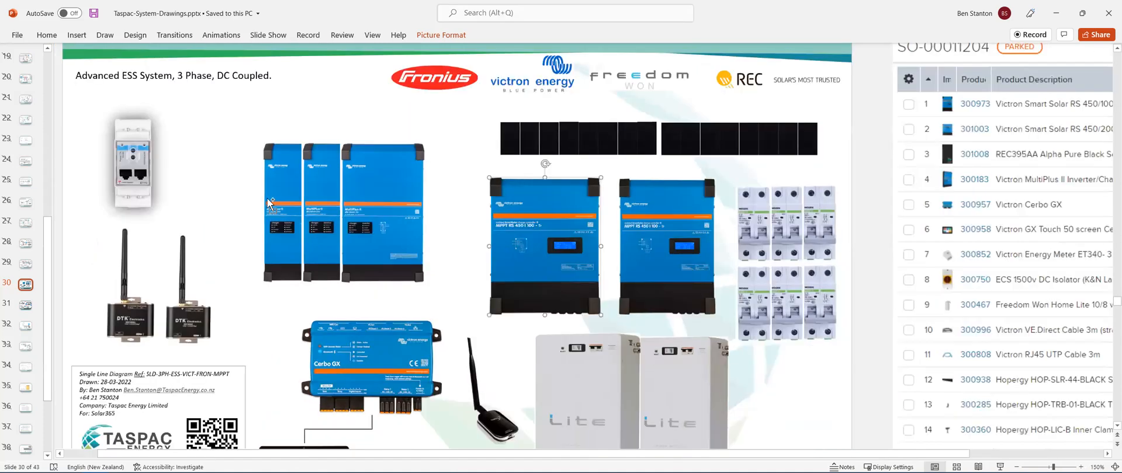
pyautogui.click(133, 160)
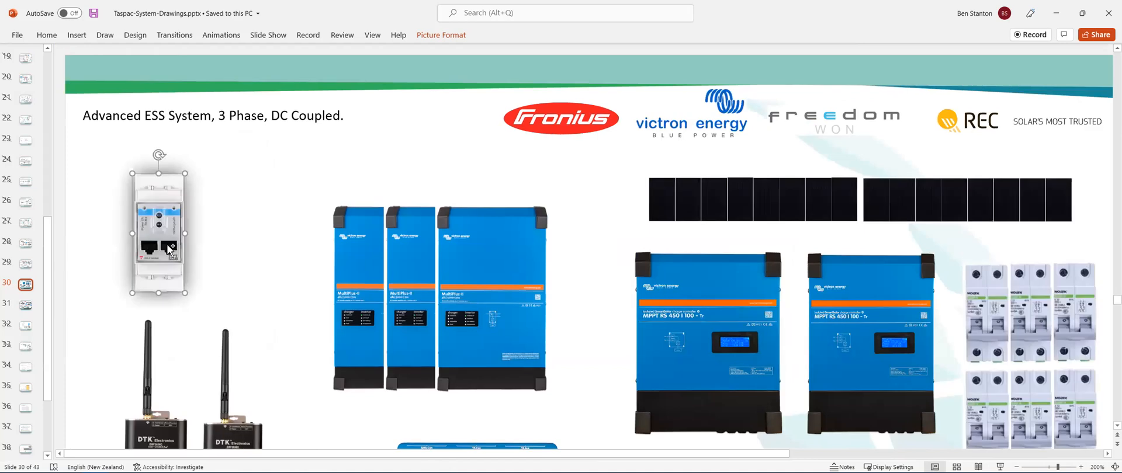
pyautogui.moveTo(154, 379)
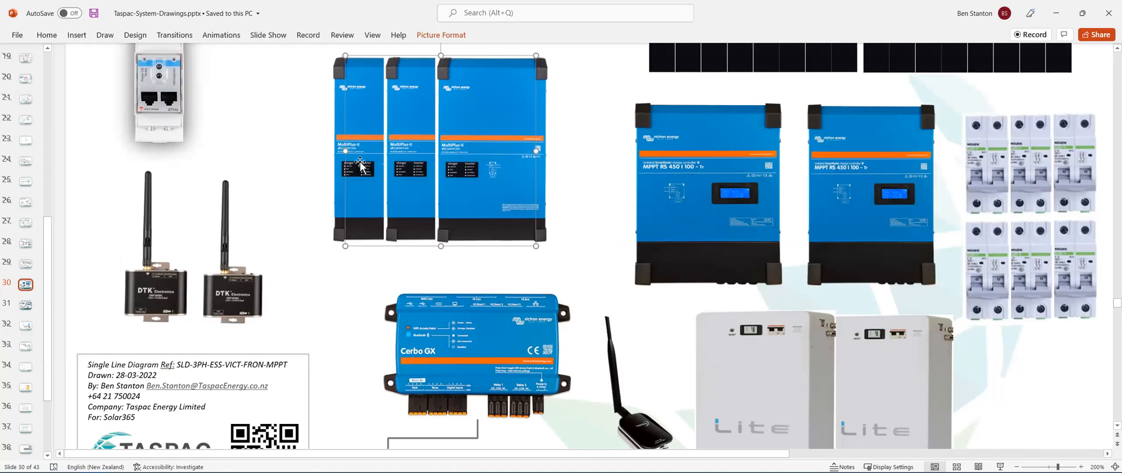
pyautogui.moveTo(506, 171)
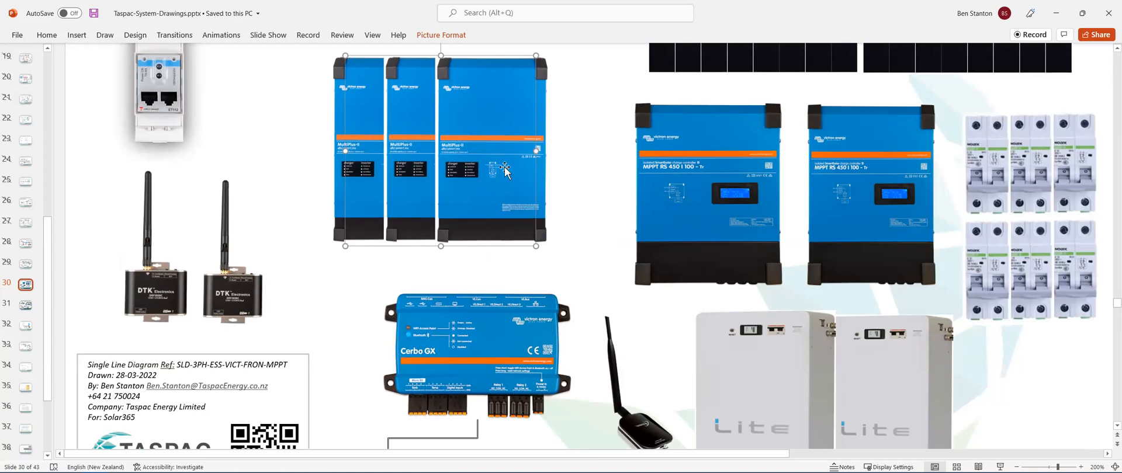
pyautogui.moveTo(469, 154)
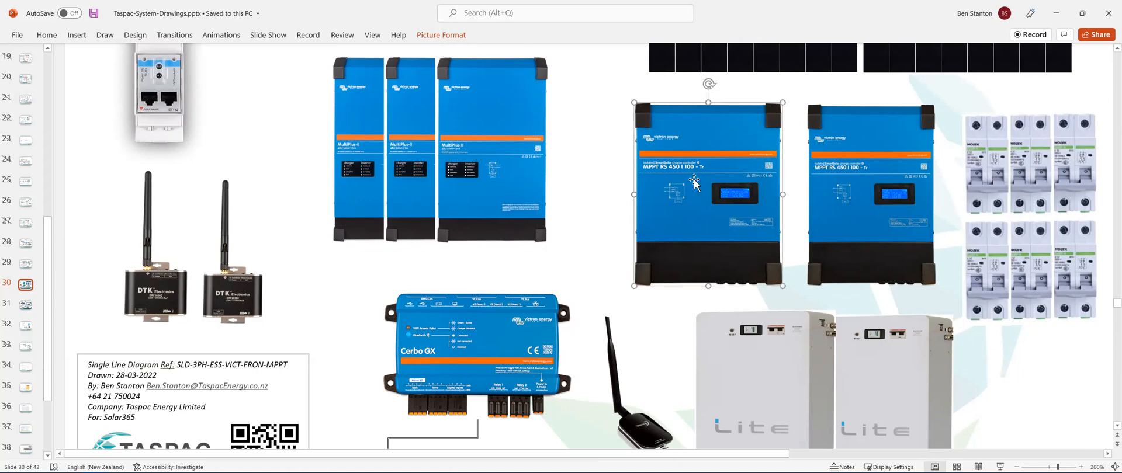
pyautogui.moveTo(699, 180)
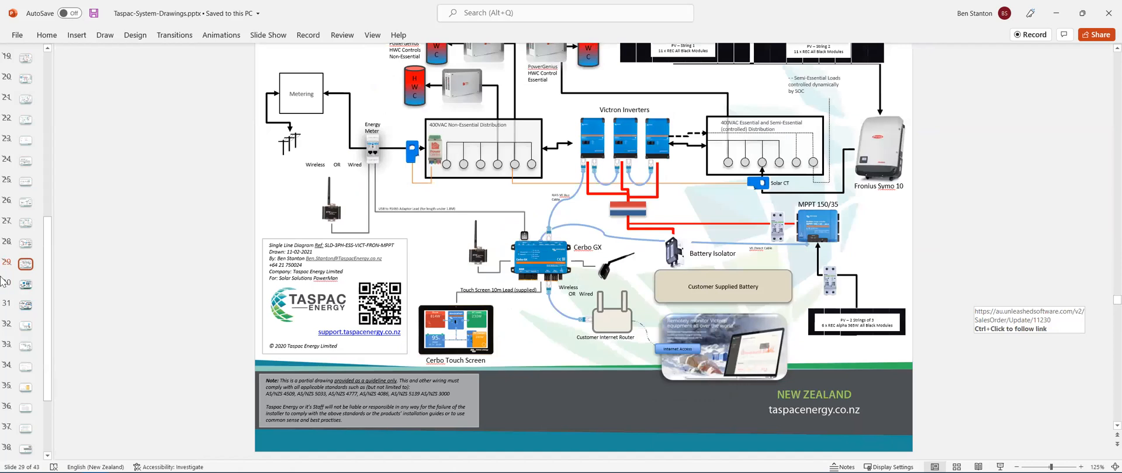
pyautogui.moveTo(25, 264)
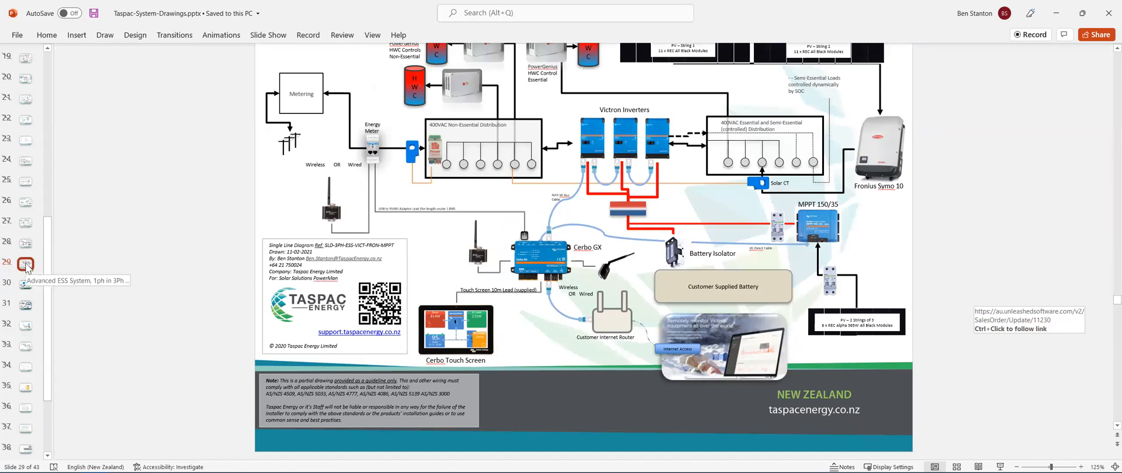
# Open slide 30's Advanced ESS equipment pictures and scroll the slide view.
pyautogui.click(26, 285)
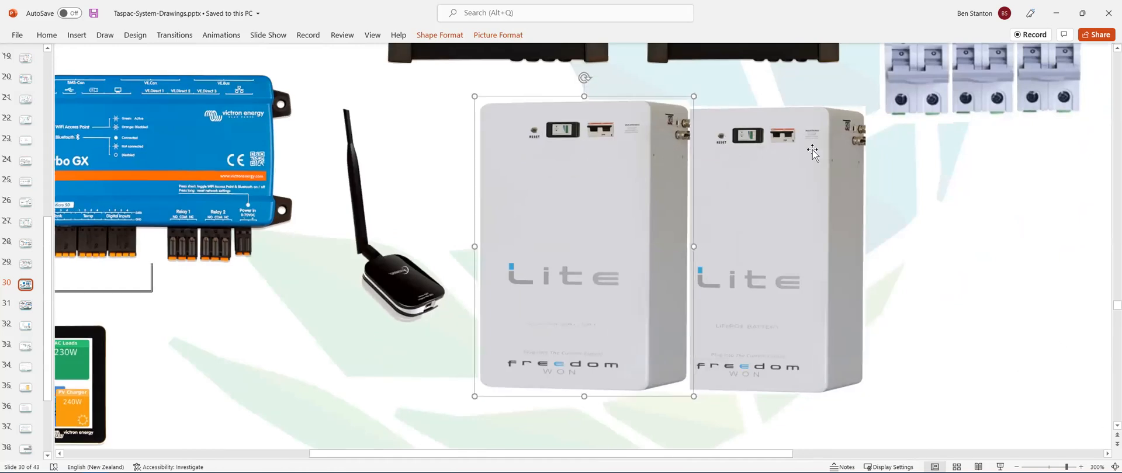
pyautogui.moveTo(657, 200)
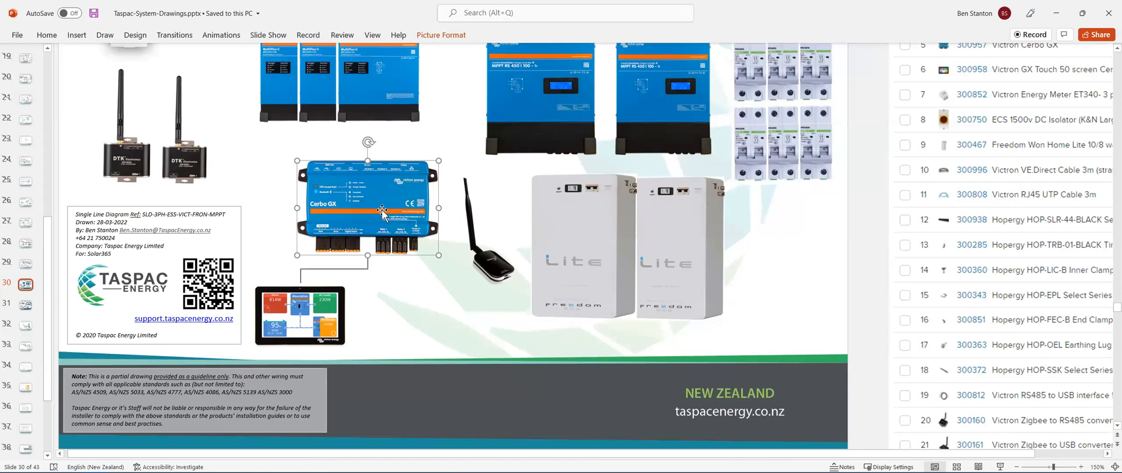
pyautogui.moveTo(294, 97)
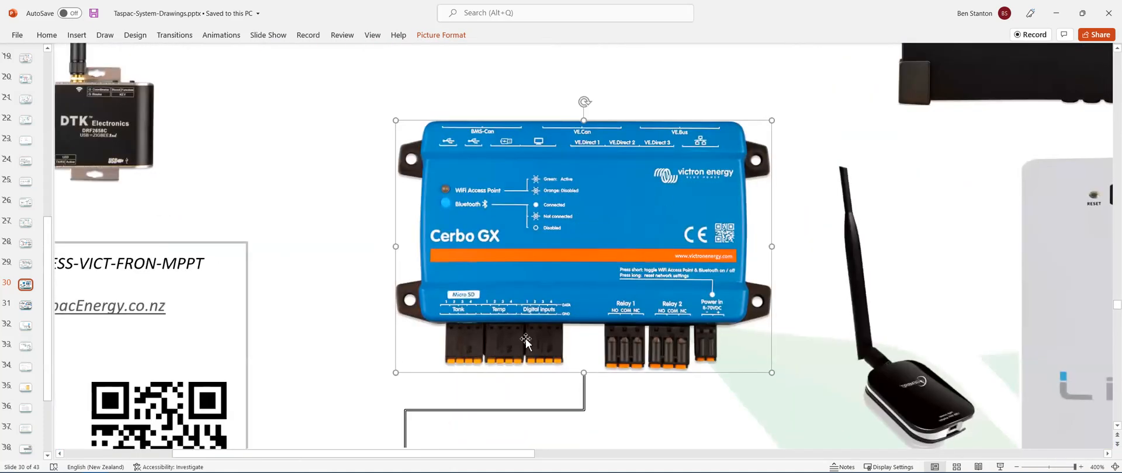
pyautogui.scroll(-3)
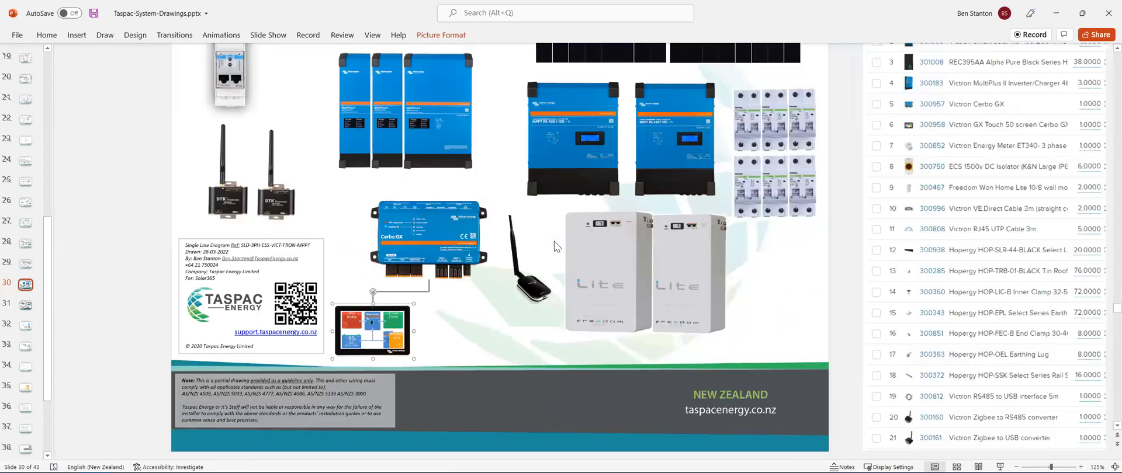
pyautogui.moveTo(808, 243)
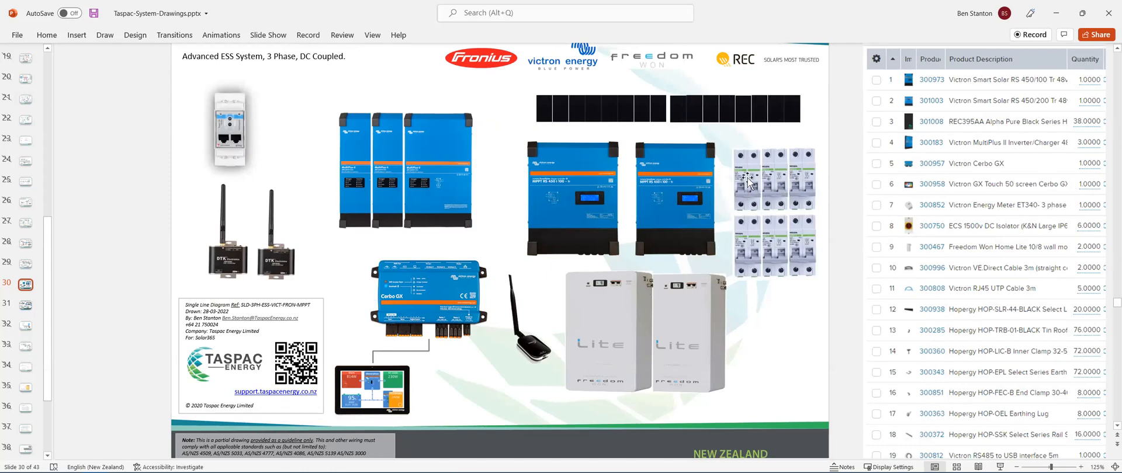
pyautogui.moveTo(826, 176)
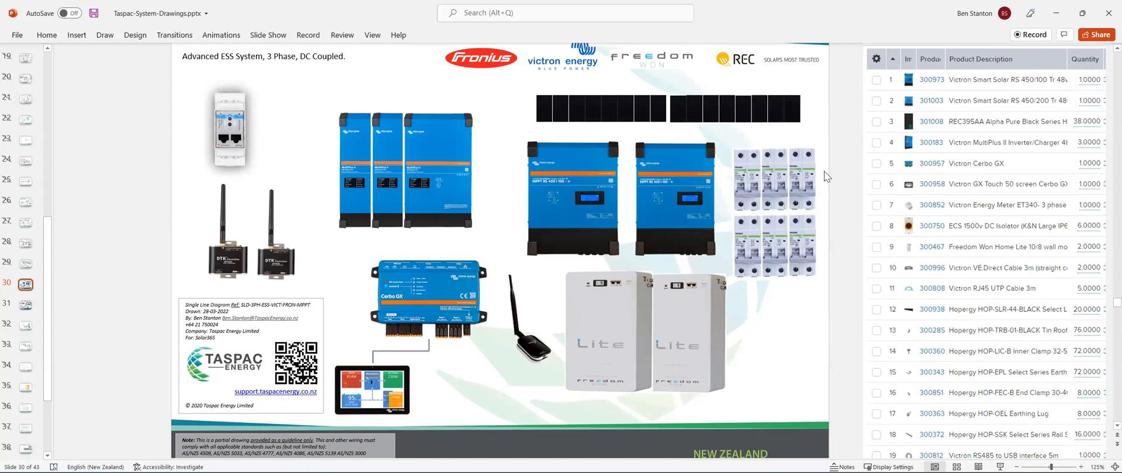
pyautogui.moveTo(801, 242)
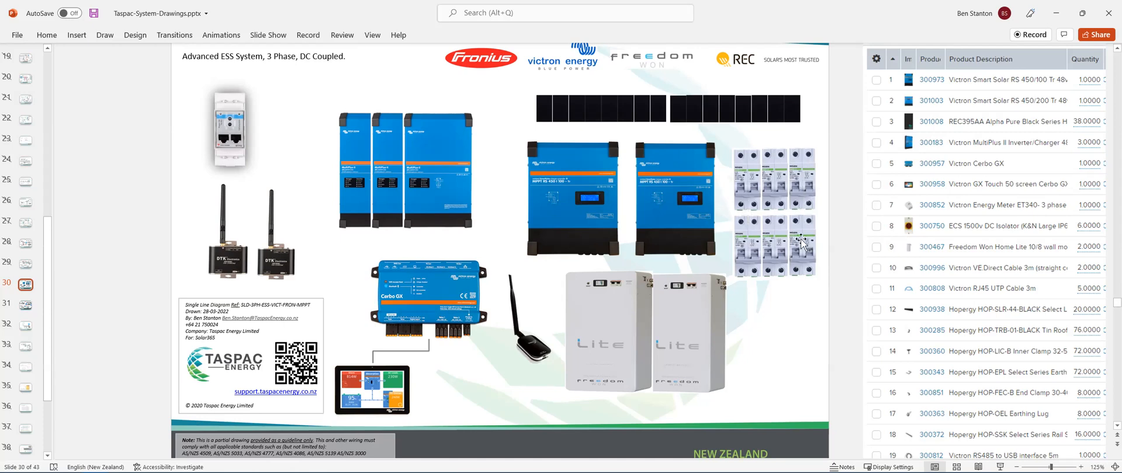
pyautogui.moveTo(768, 231)
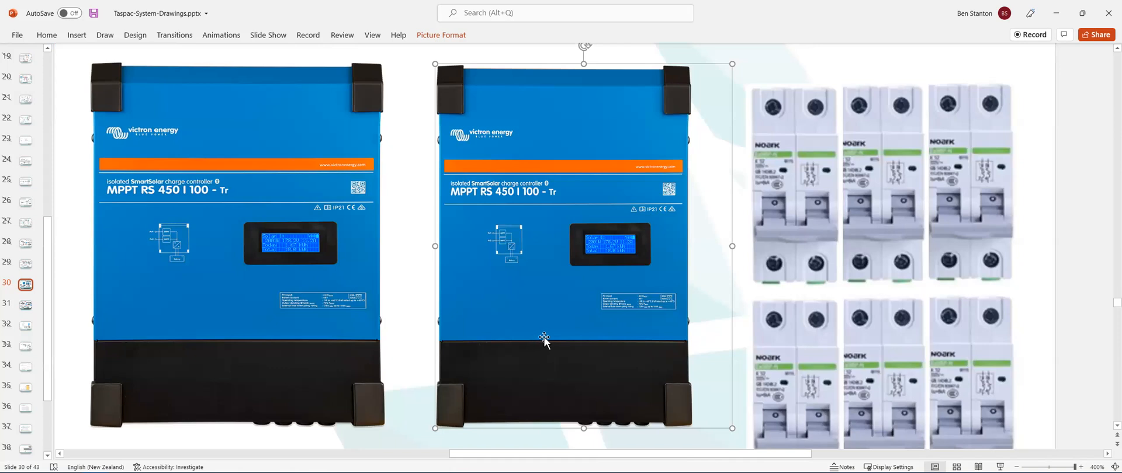
pyautogui.moveTo(539, 208)
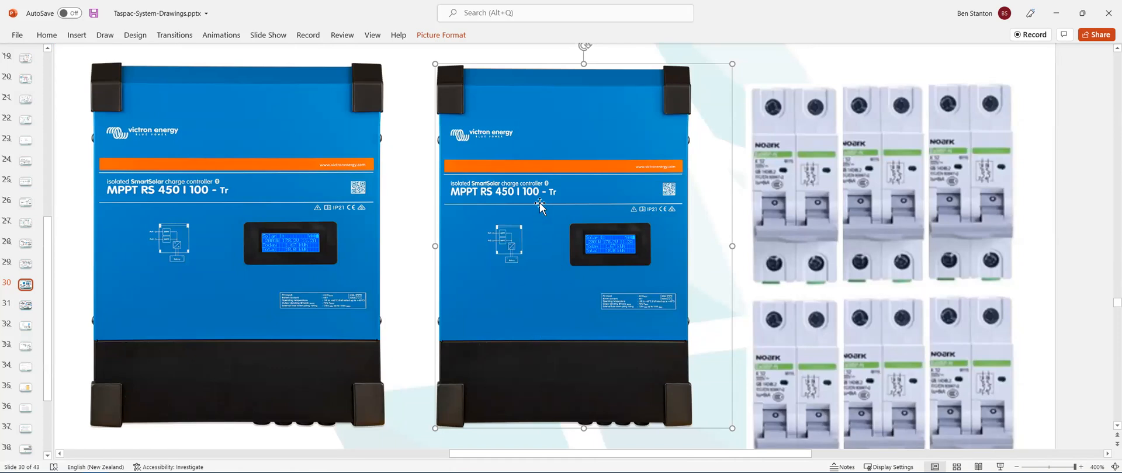
pyautogui.moveTo(553, 254)
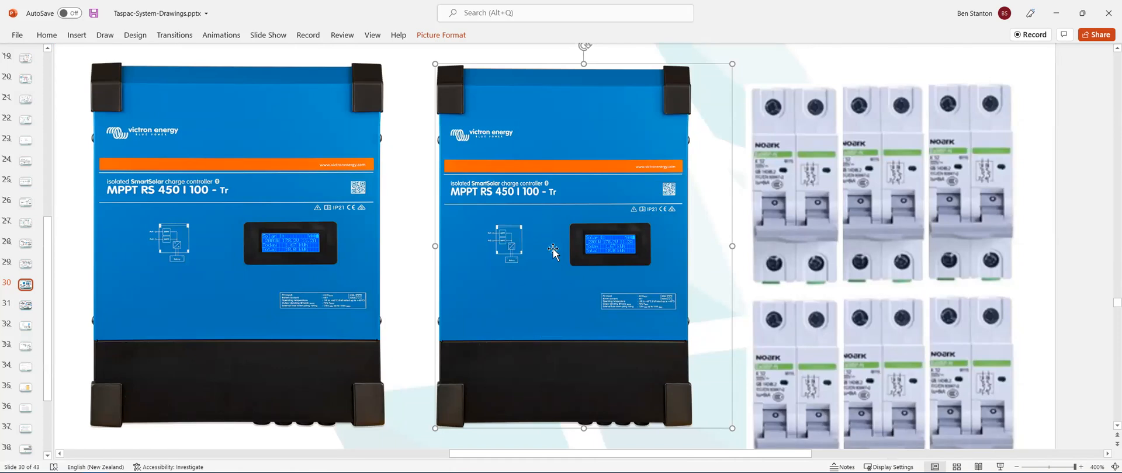
pyautogui.moveTo(623, 337)
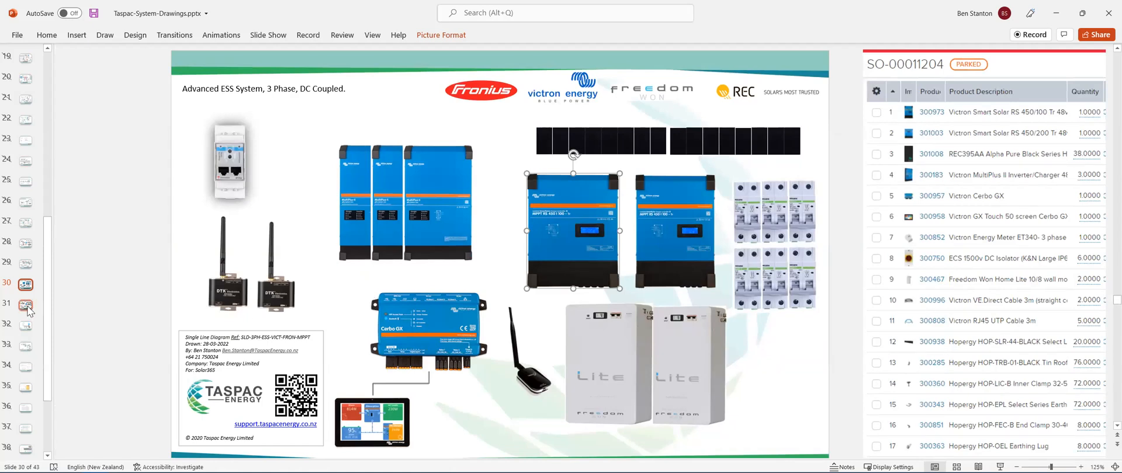
# Open slide 31's diagram labelled with ET340 300852 and Victron Inverters 300183.
pyautogui.click(26, 307)
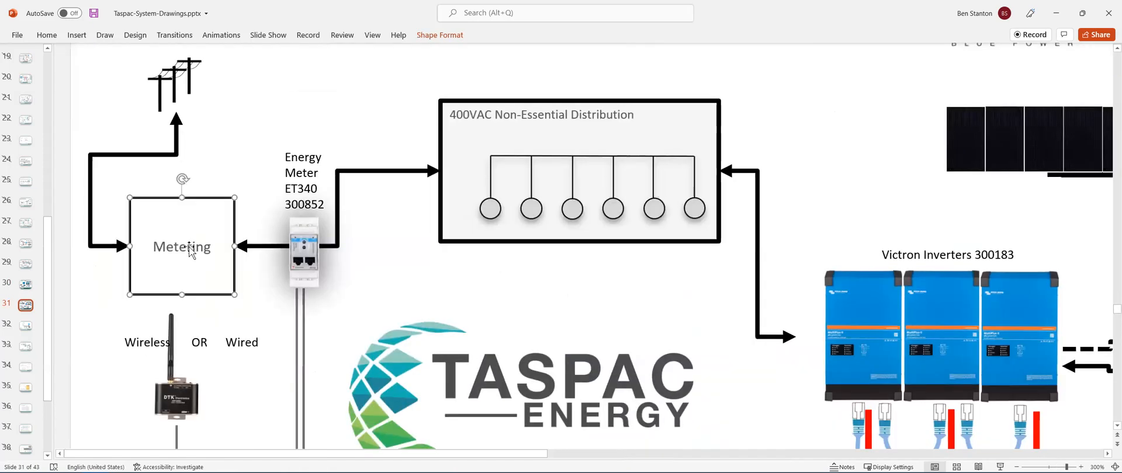
pyautogui.moveTo(665, 132)
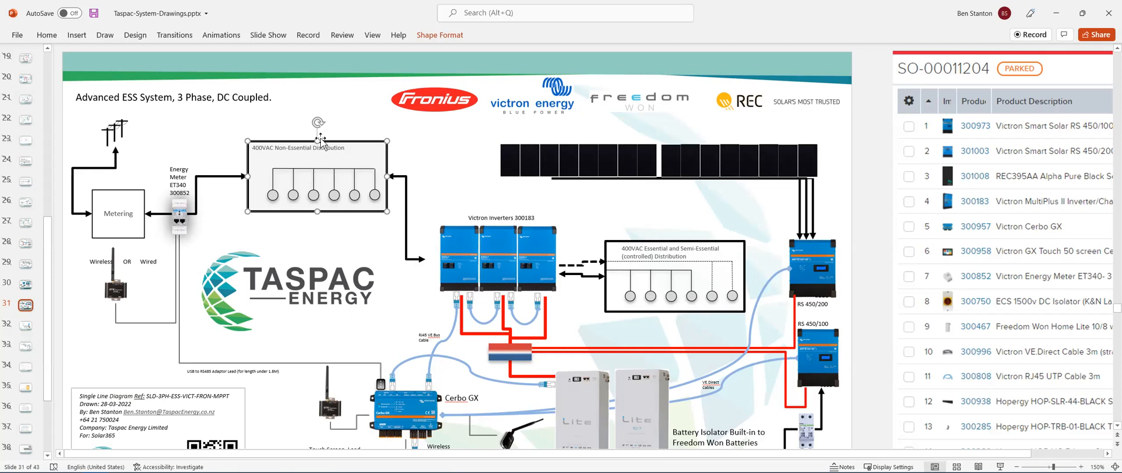
pyautogui.moveTo(450, 230)
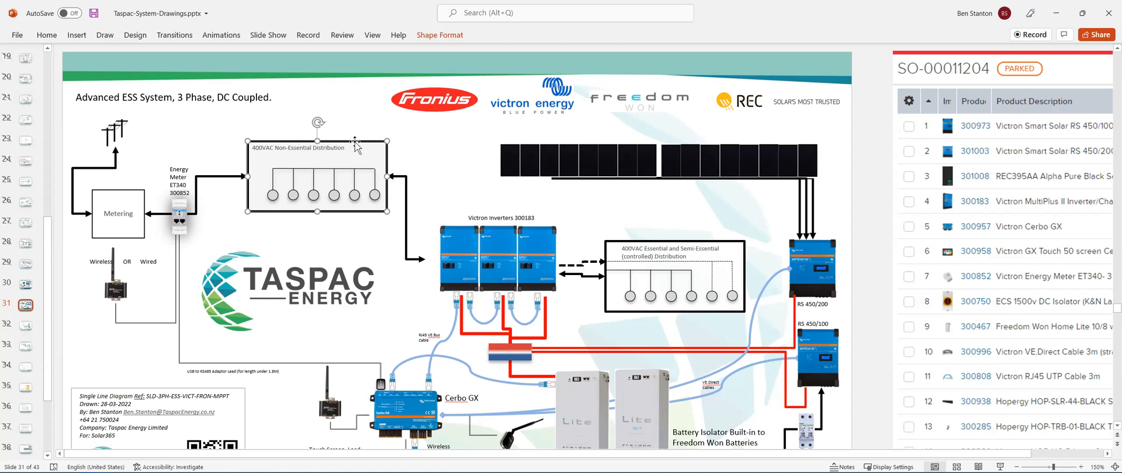
pyautogui.moveTo(459, 250)
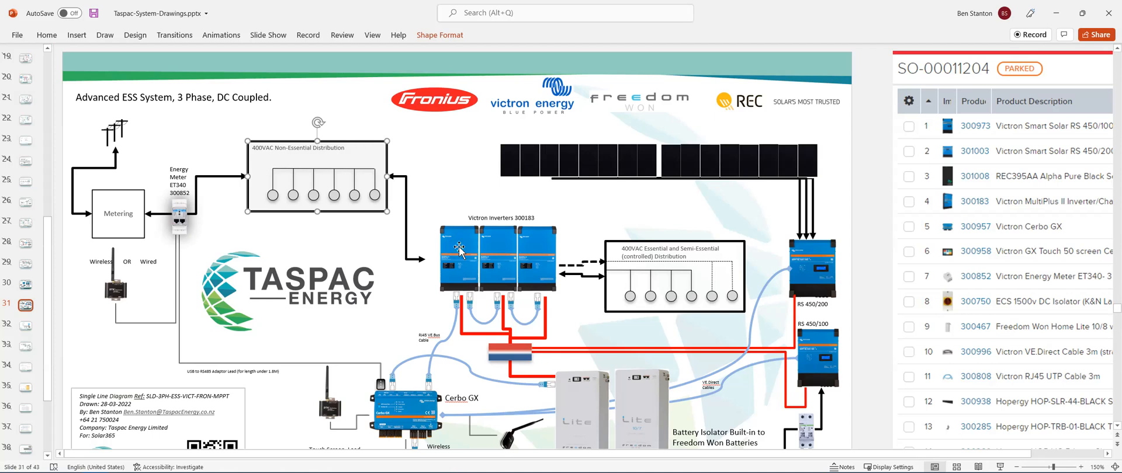
pyautogui.moveTo(577, 281)
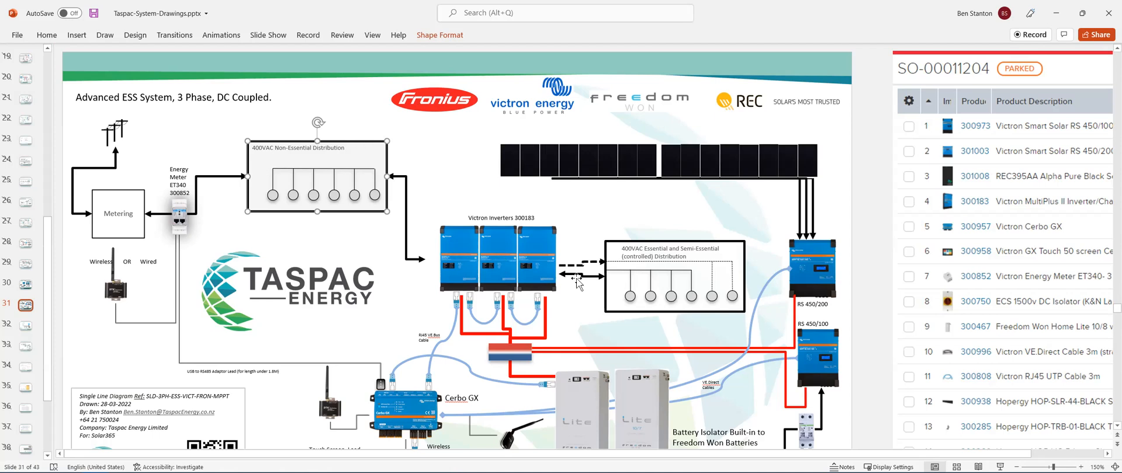
pyautogui.moveTo(403, 131)
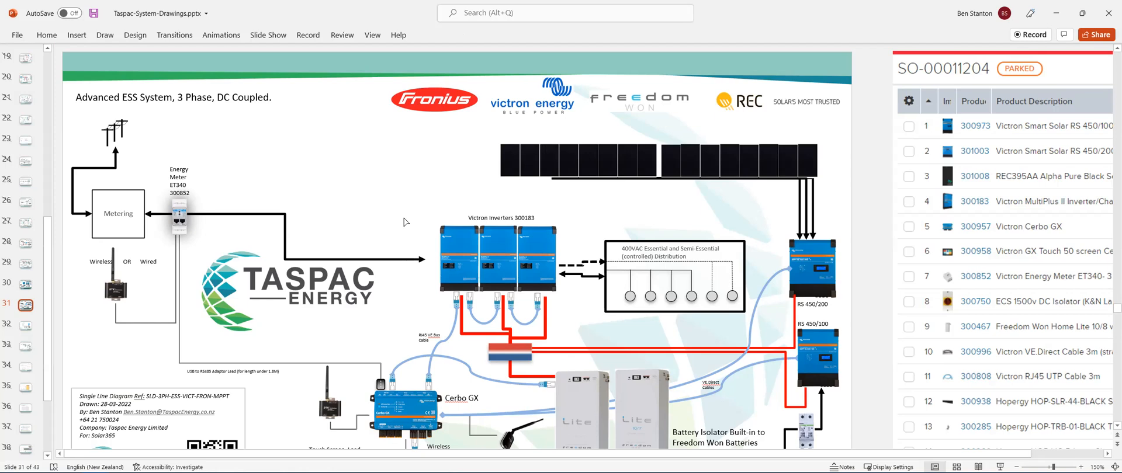
pyautogui.moveTo(407, 229)
pyautogui.write('400VAC Non-Essential Distribution')
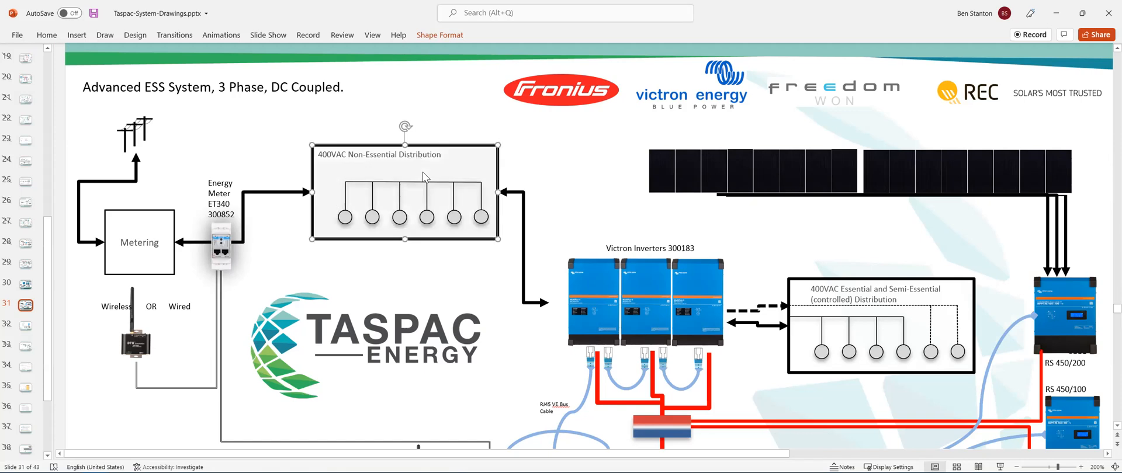
pyautogui.moveTo(220, 247)
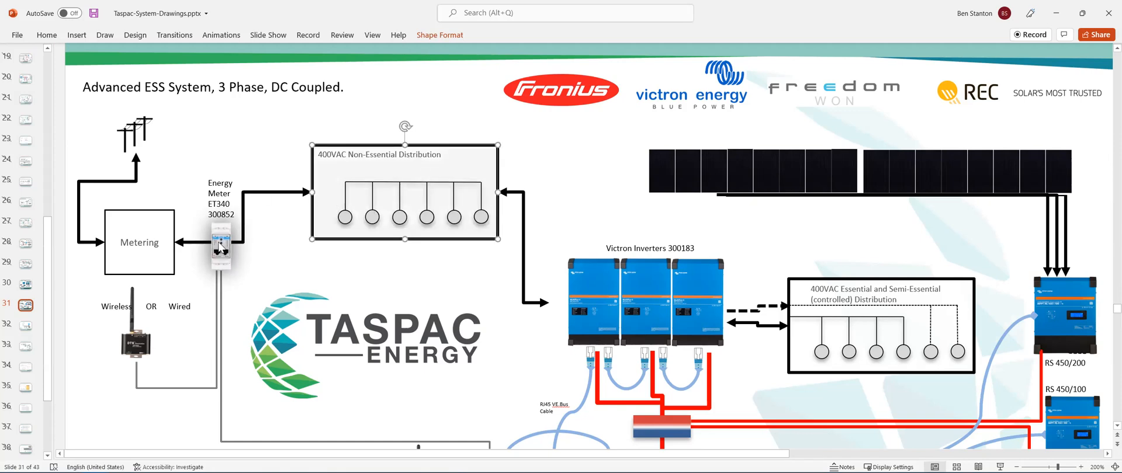
pyautogui.moveTo(214, 247)
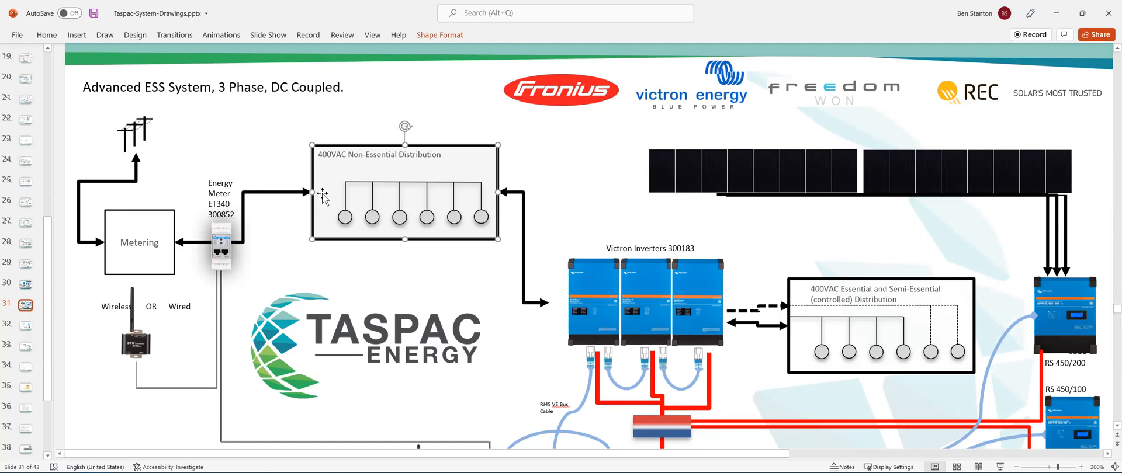
pyautogui.moveTo(558, 220)
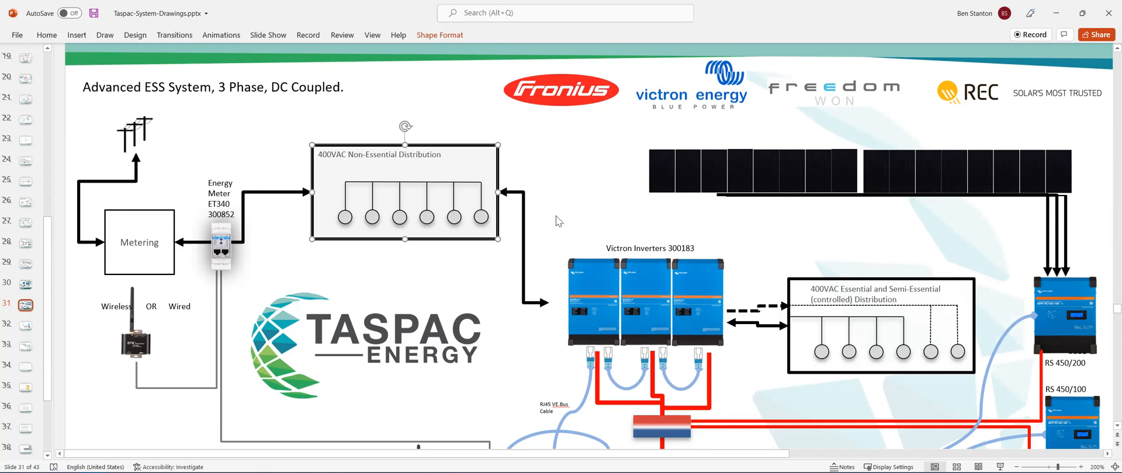
# Select the three Victron inverters group, then the energy meter image, on the enlarged diagram.
pyautogui.click(649, 300)
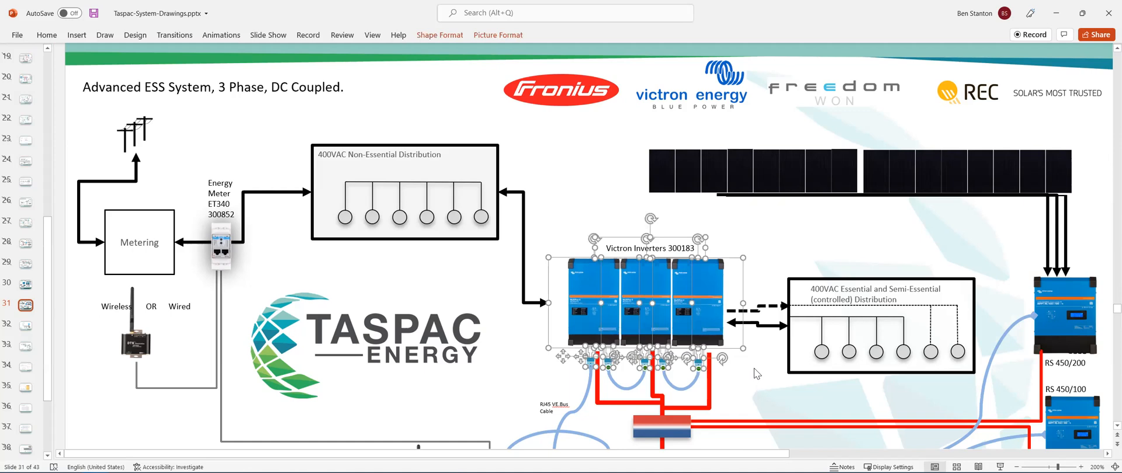
pyautogui.moveTo(737, 273)
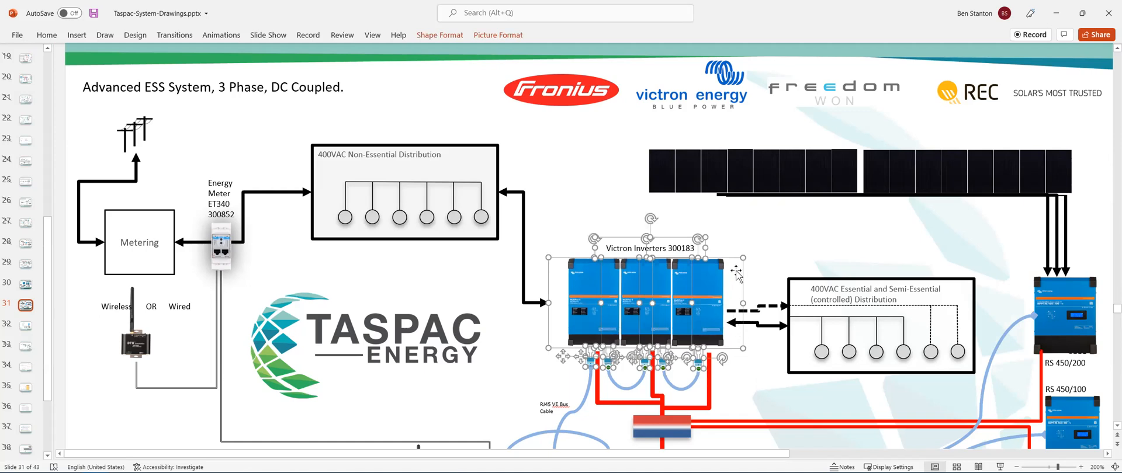
pyautogui.moveTo(517, 273)
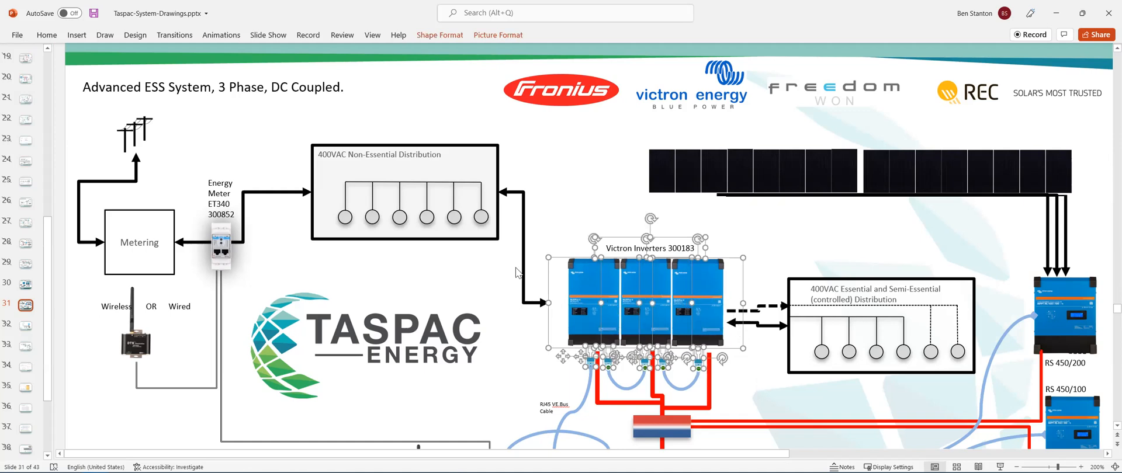
pyautogui.moveTo(209, 249)
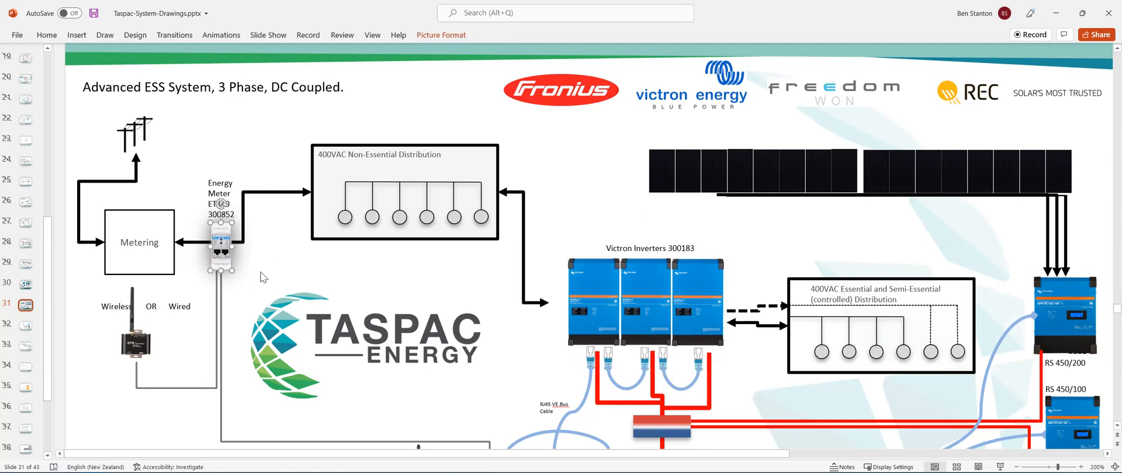
pyautogui.moveTo(247, 236)
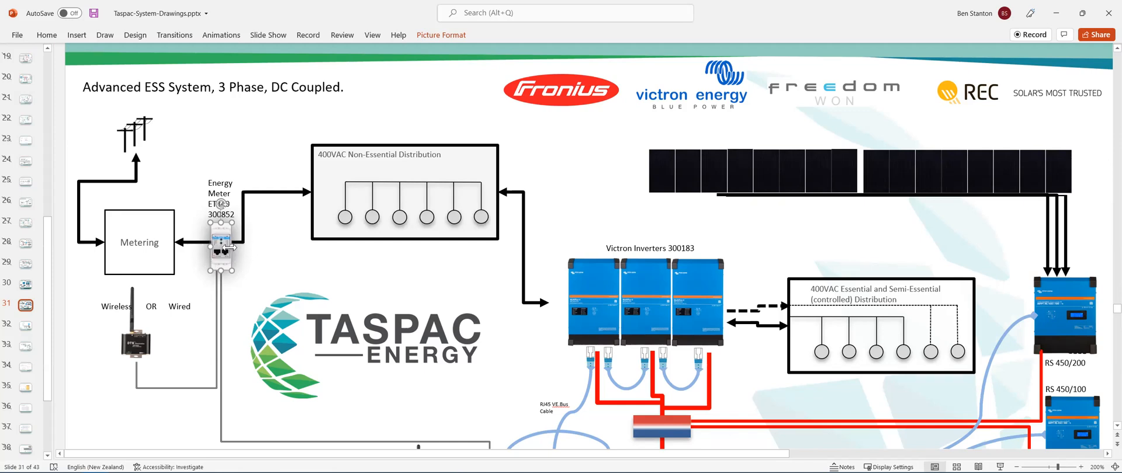
pyautogui.moveTo(242, 303)
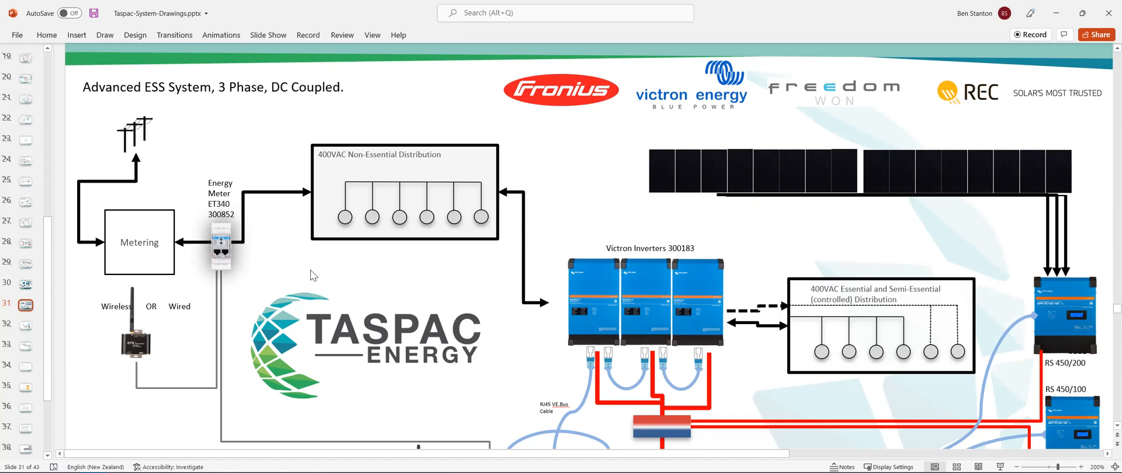
pyautogui.click(220, 247)
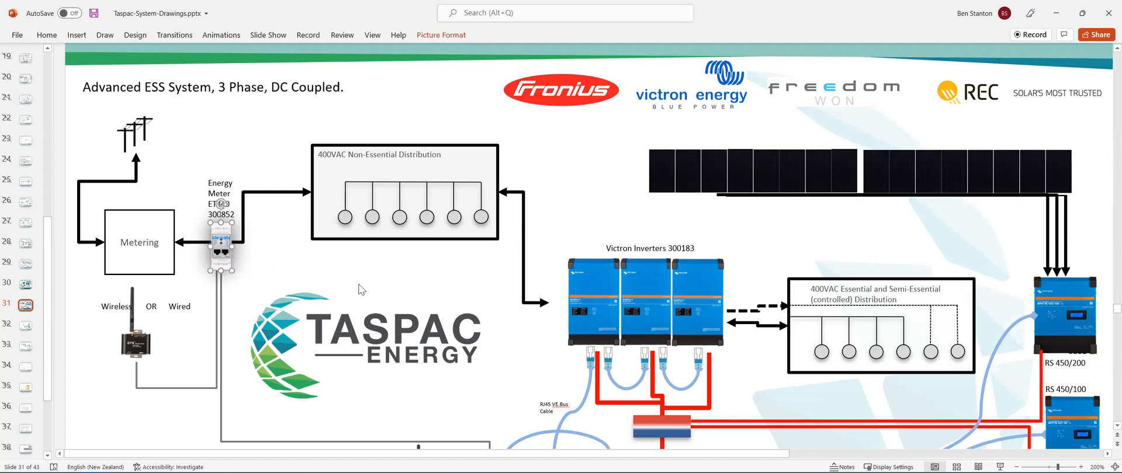
pyautogui.scroll(-3)
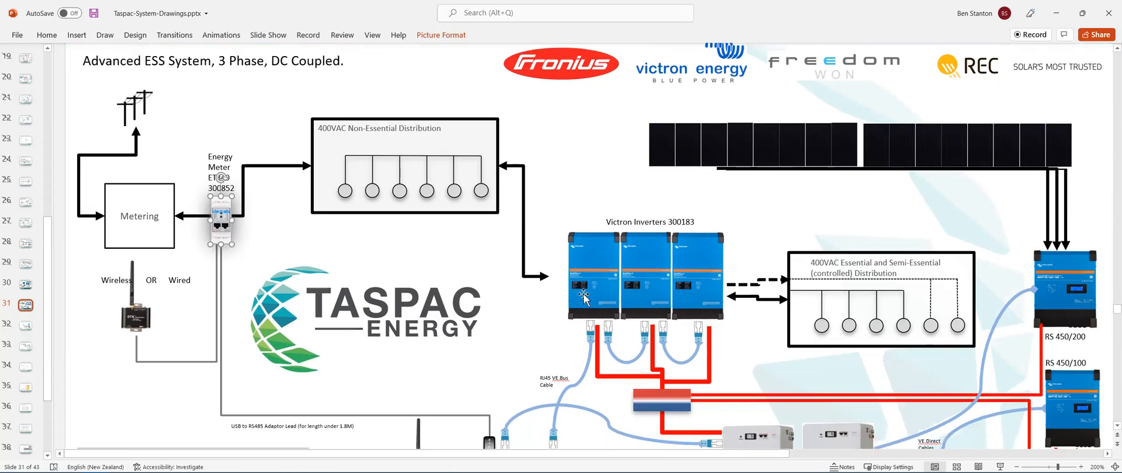
pyautogui.scroll(-3)
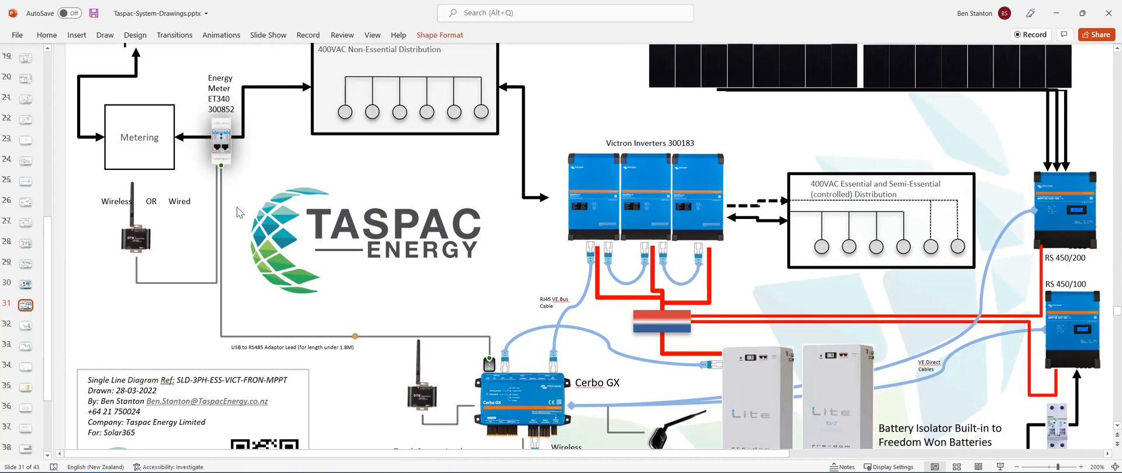
pyautogui.moveTo(228, 159)
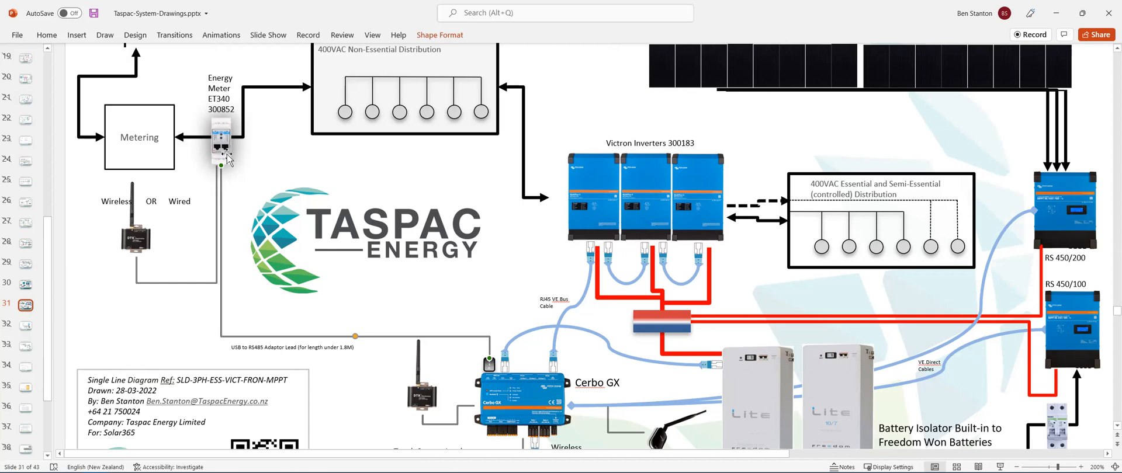
pyautogui.moveTo(225, 158)
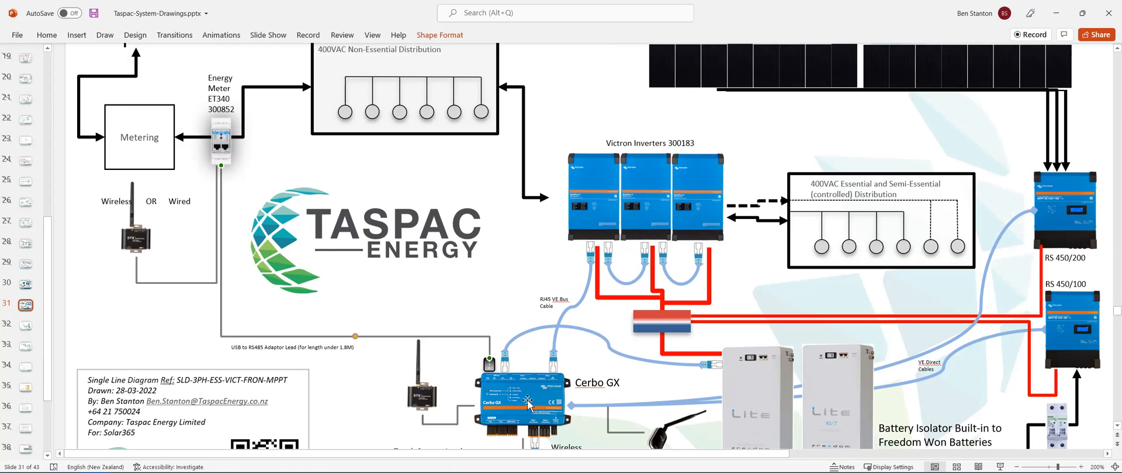
pyautogui.click(522, 403)
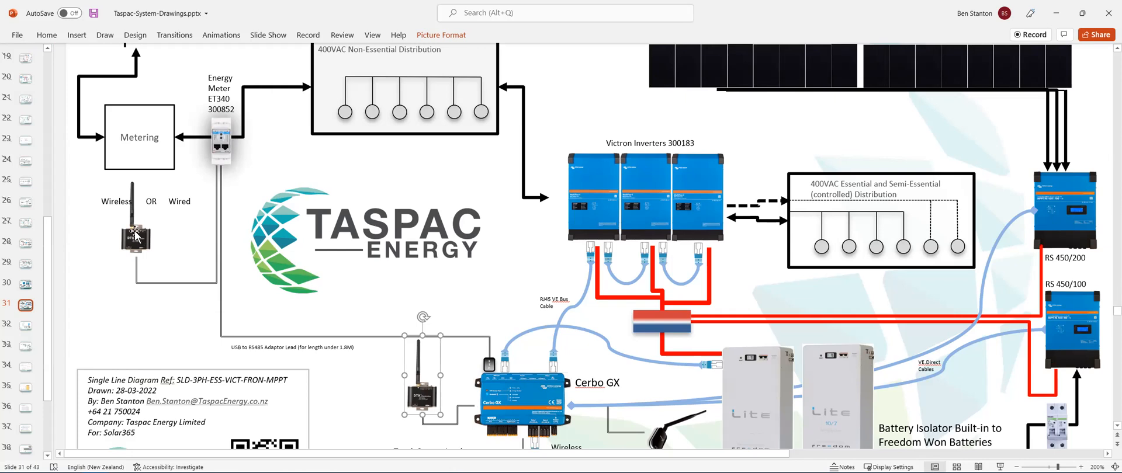
pyautogui.click(136, 239)
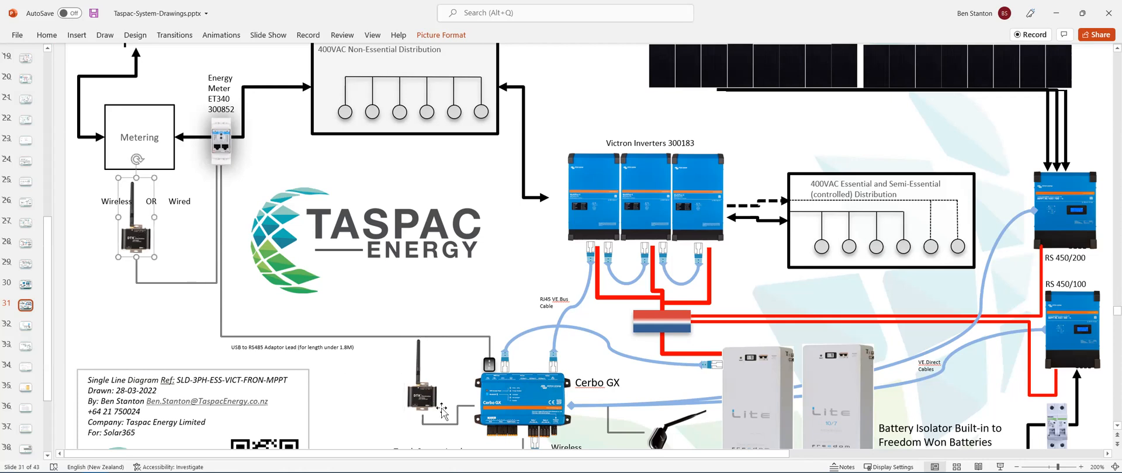
pyautogui.click(523, 403)
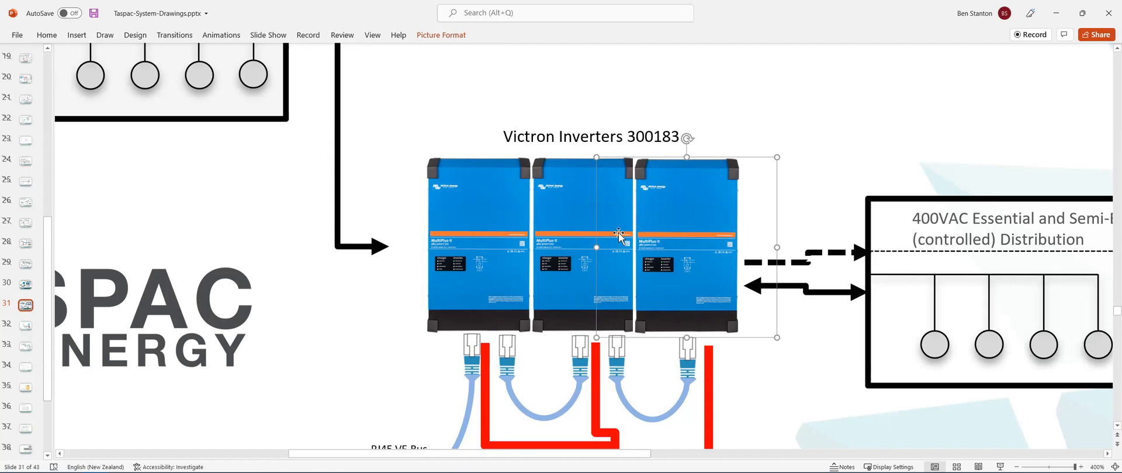
pyautogui.moveTo(639, 231)
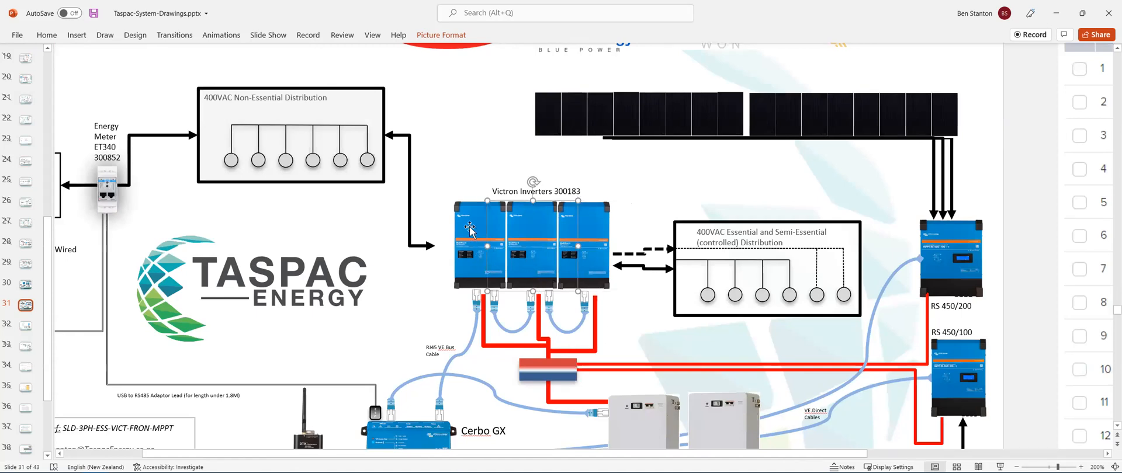
# Select the Victron inverters group on slide 31's full diagram.
pyautogui.click(530, 250)
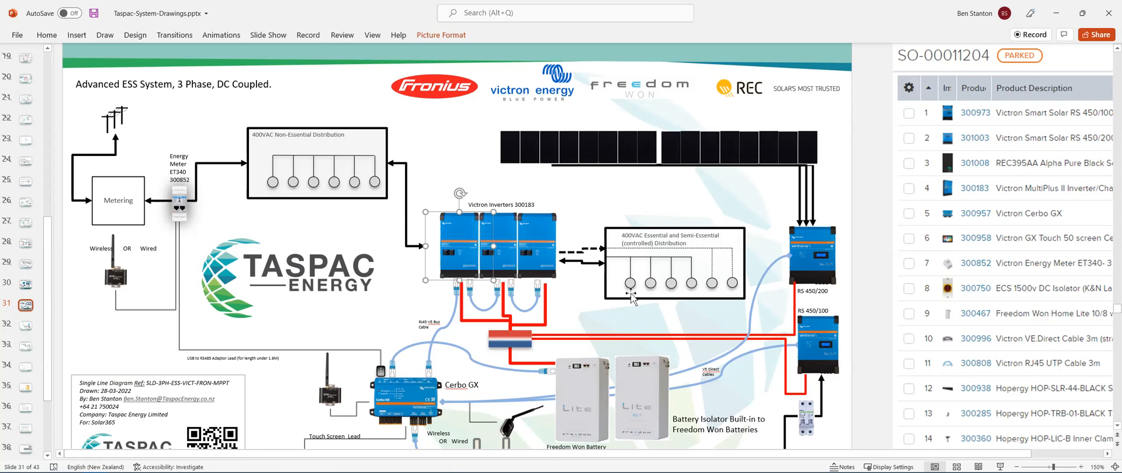
pyautogui.moveTo(434, 252)
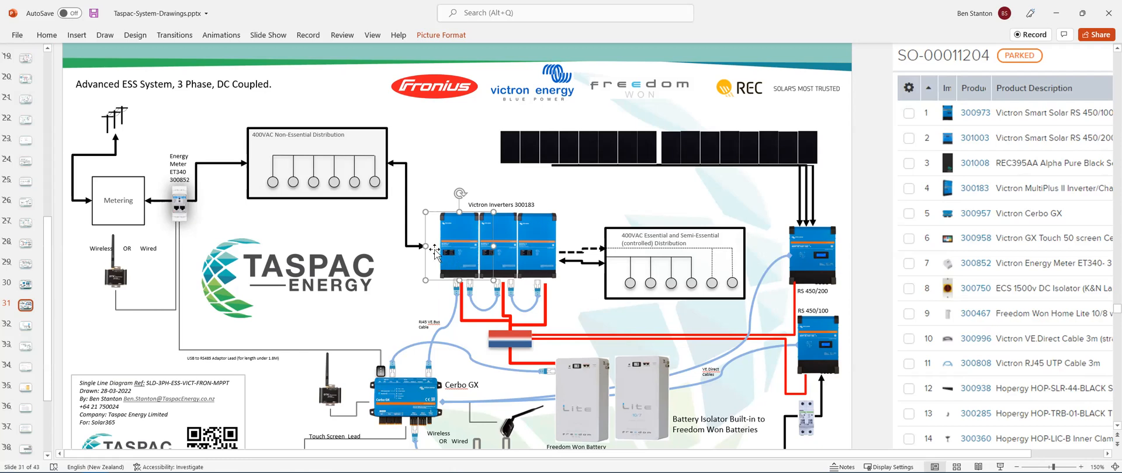
pyautogui.moveTo(459, 322)
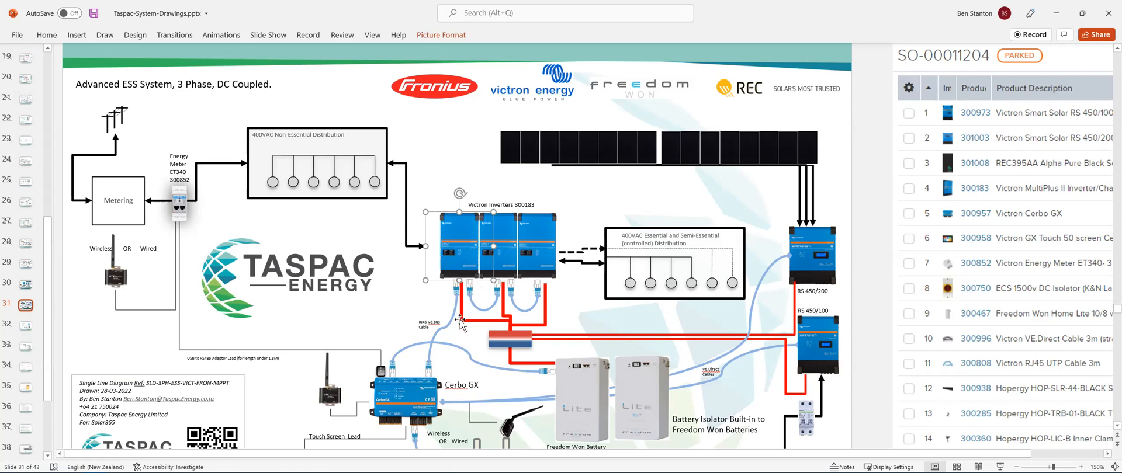
pyautogui.moveTo(471, 256)
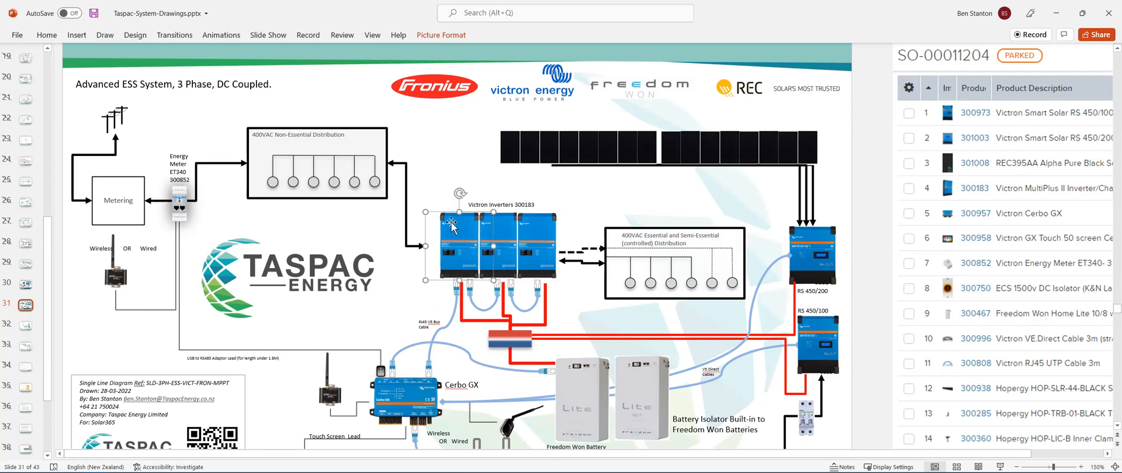
pyautogui.moveTo(700, 198)
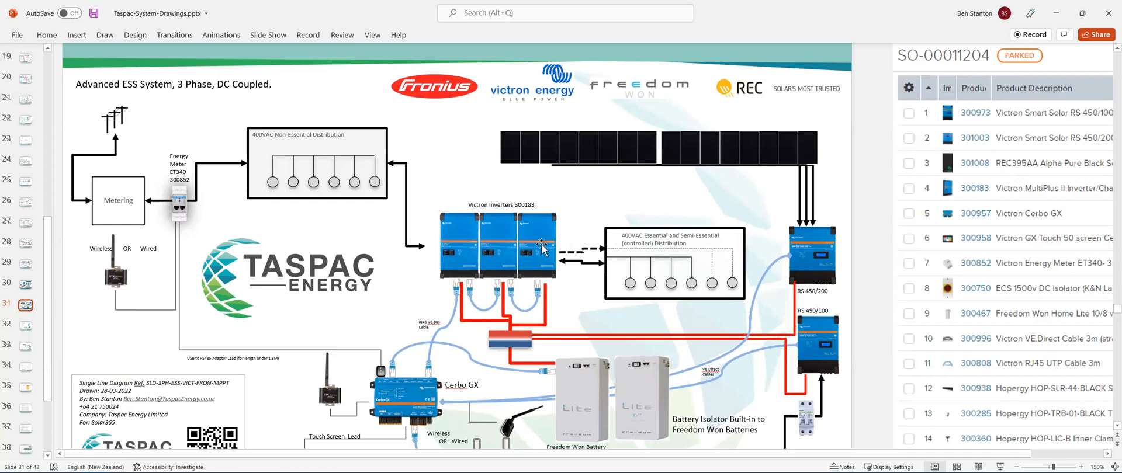
pyautogui.moveTo(774, 212)
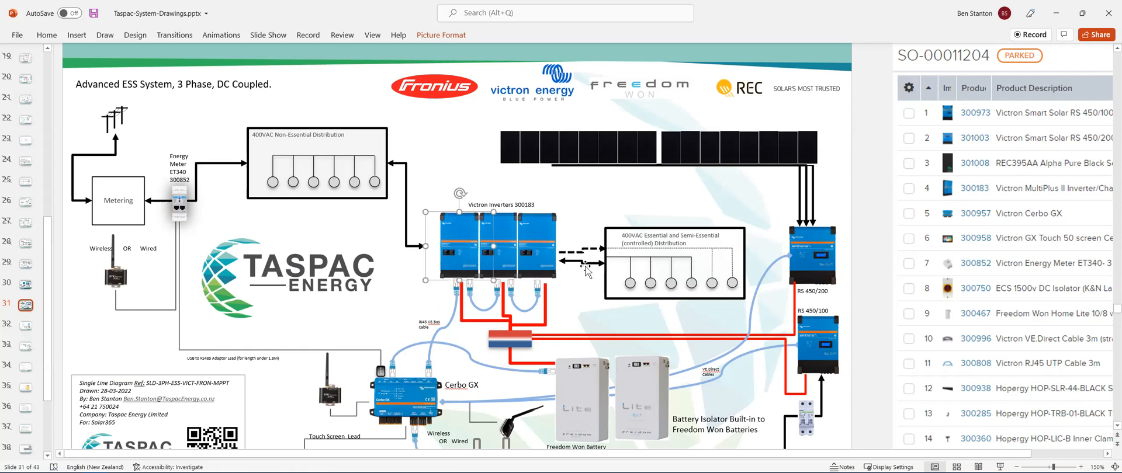
pyautogui.moveTo(580, 321)
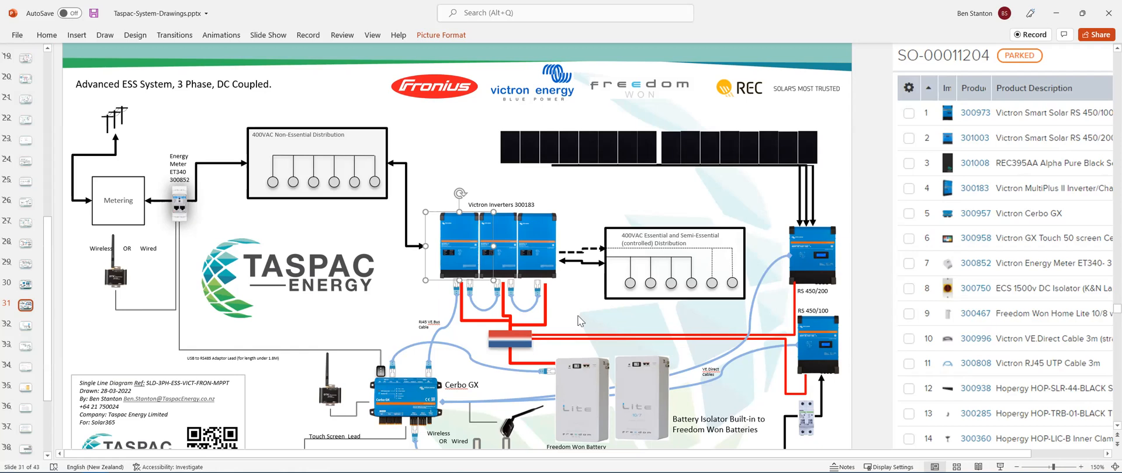
pyautogui.moveTo(557, 316)
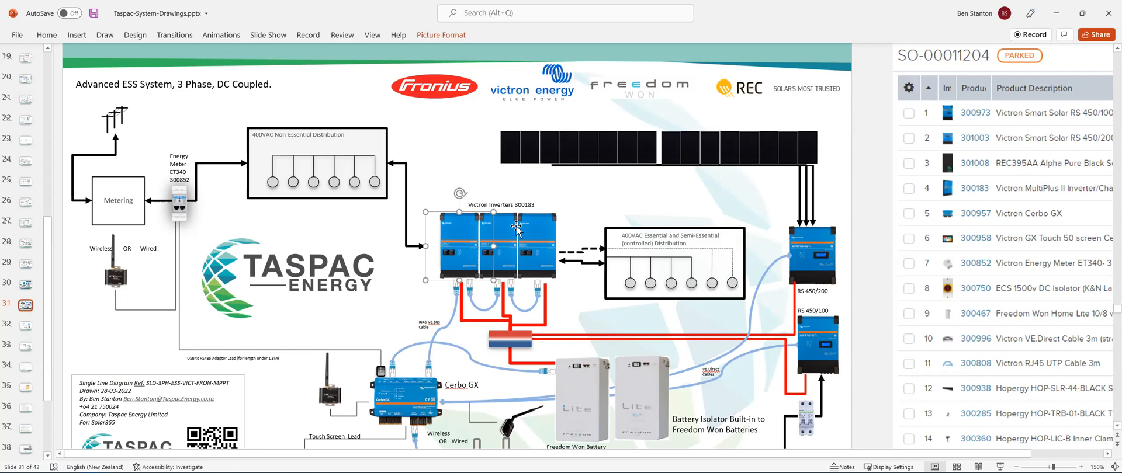
pyautogui.moveTo(647, 288)
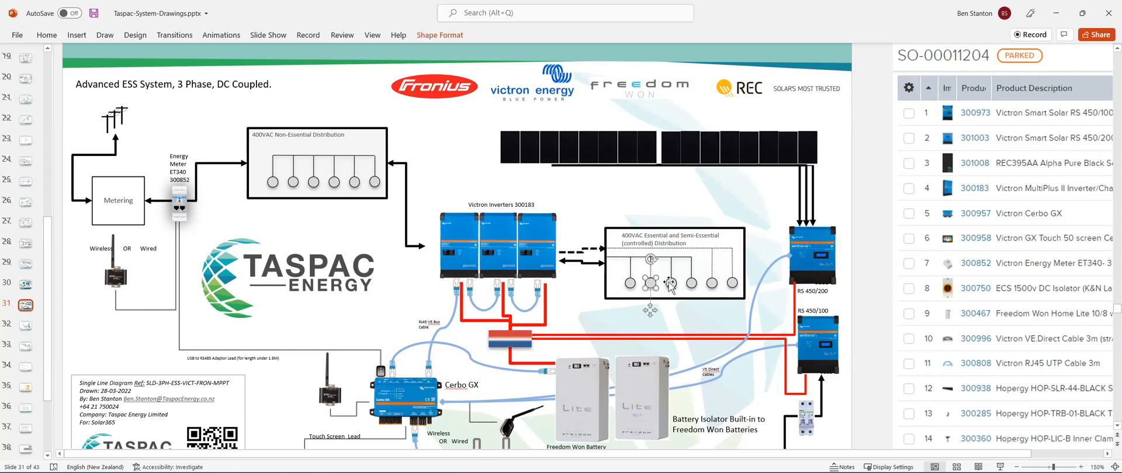
pyautogui.click(664, 313)
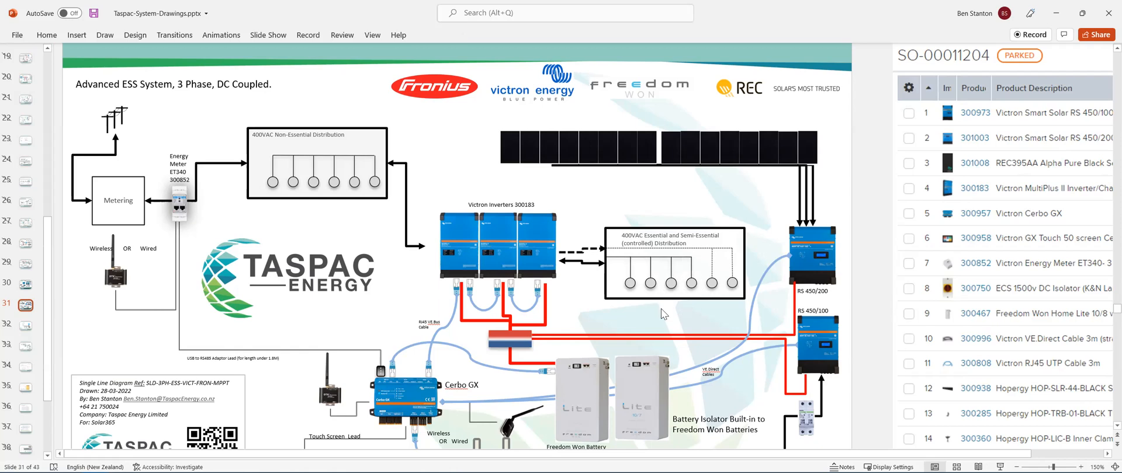
pyautogui.click(510, 335)
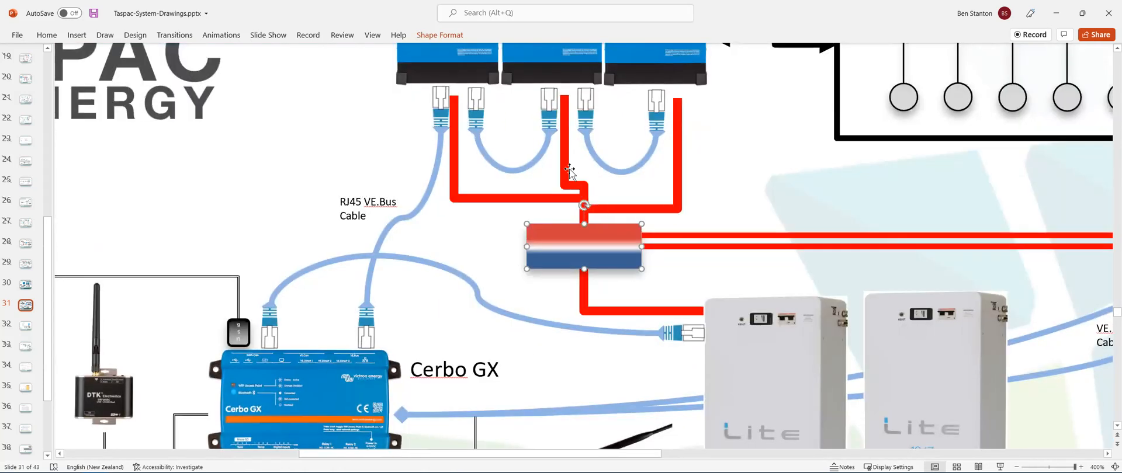
pyautogui.moveTo(471, 105)
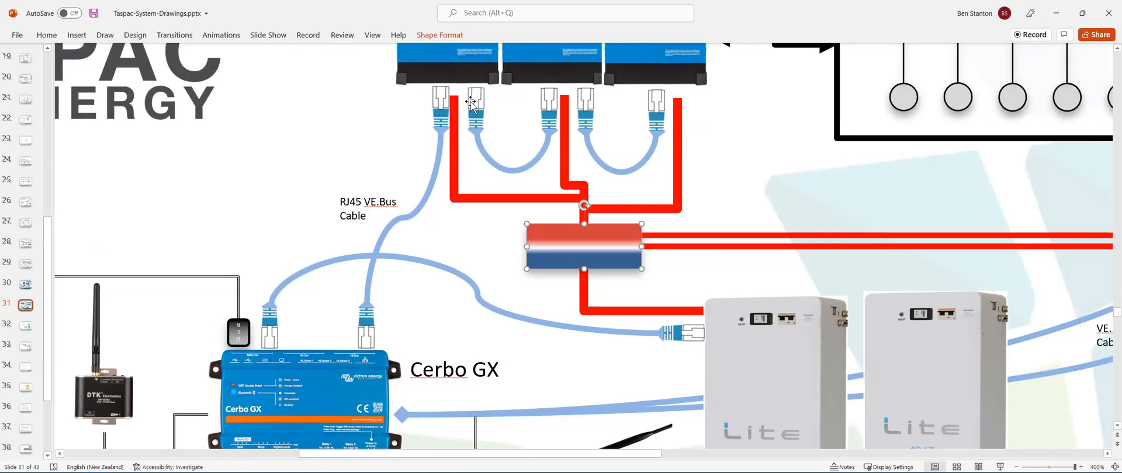
pyautogui.moveTo(598, 248)
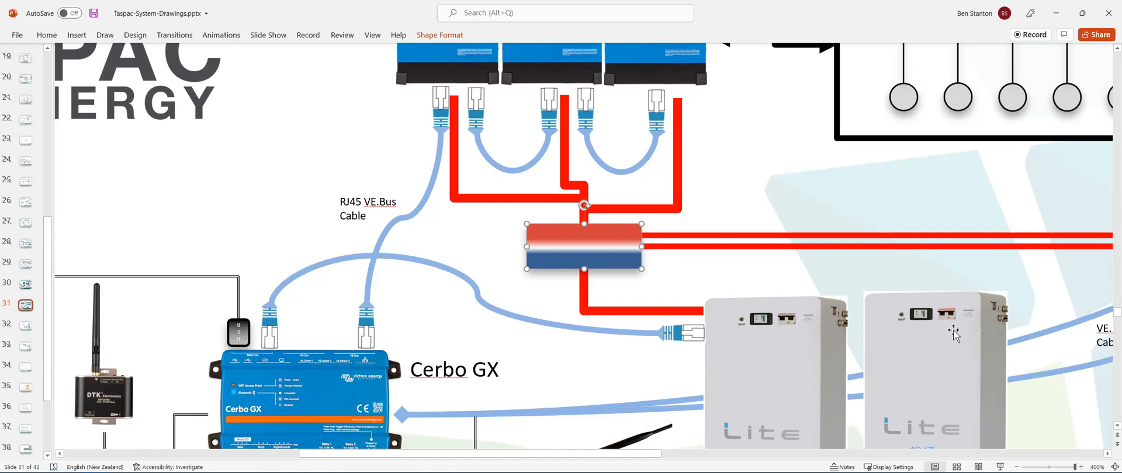
pyautogui.moveTo(691, 286)
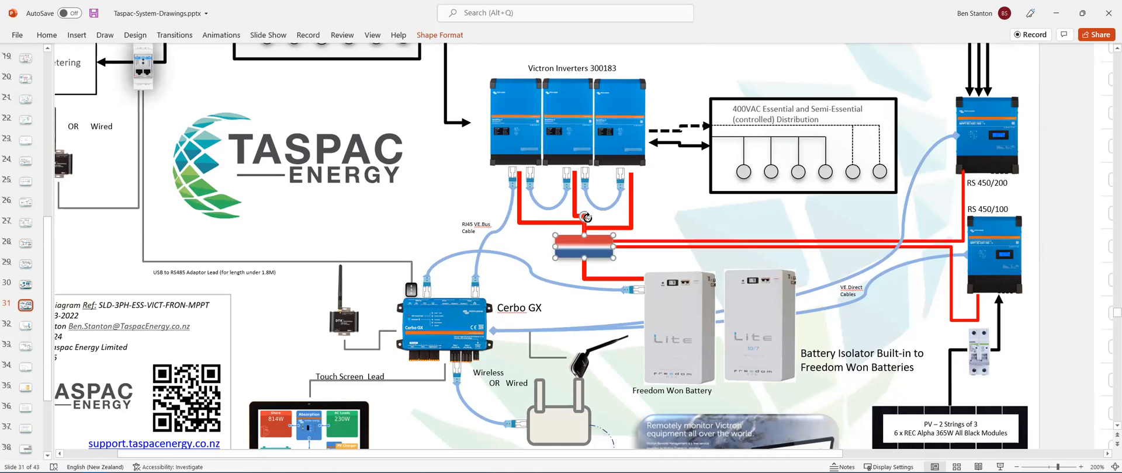
pyautogui.moveTo(613, 246)
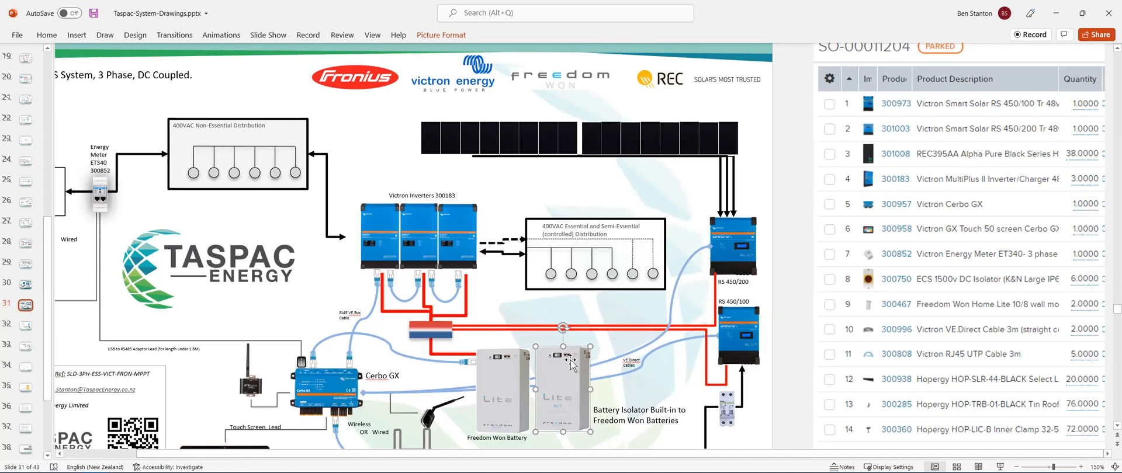
pyautogui.moveTo(571, 363)
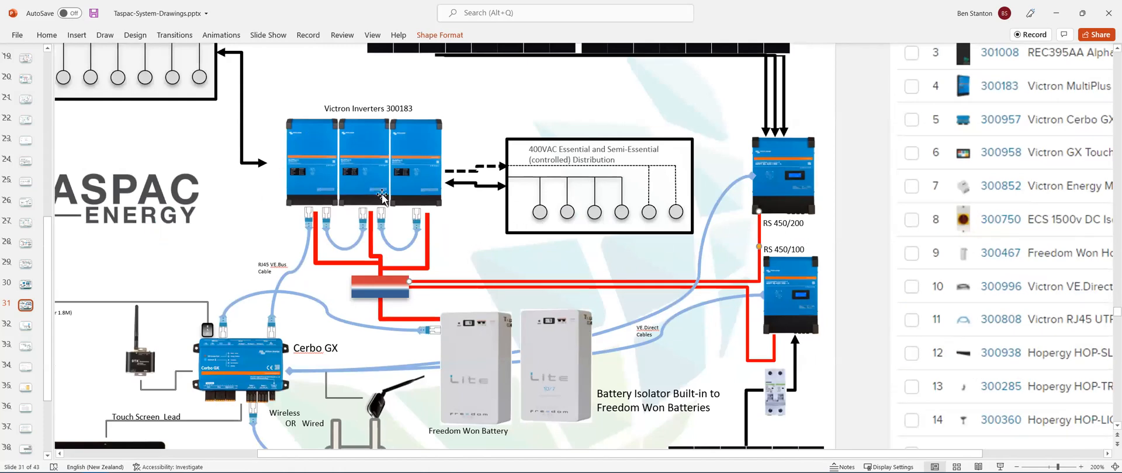
pyautogui.moveTo(723, 357)
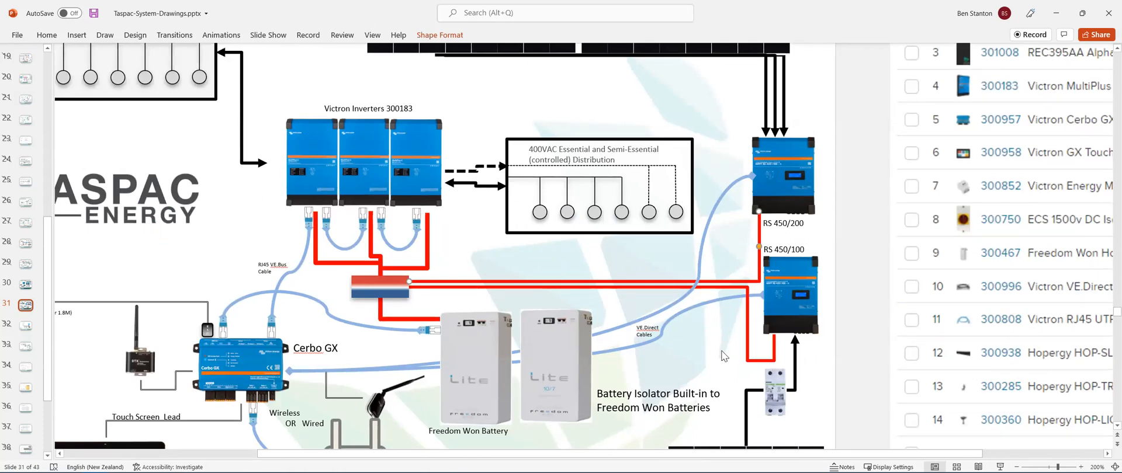
pyautogui.moveTo(700, 320)
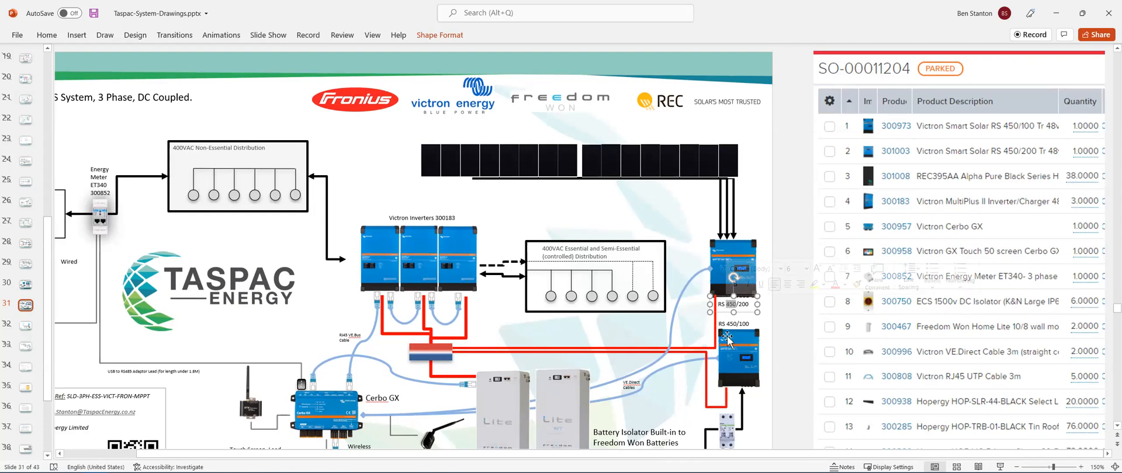
pyautogui.click(737, 351)
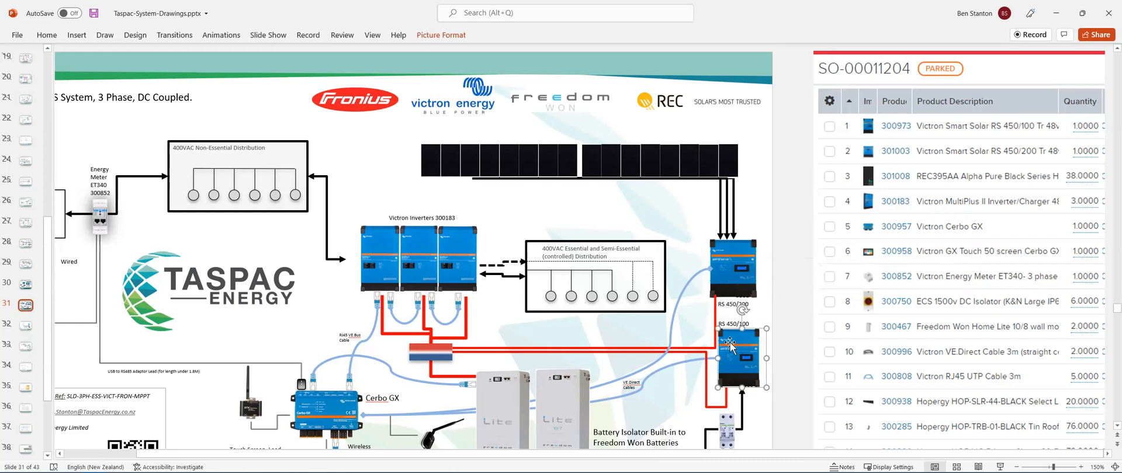
pyautogui.moveTo(736, 268)
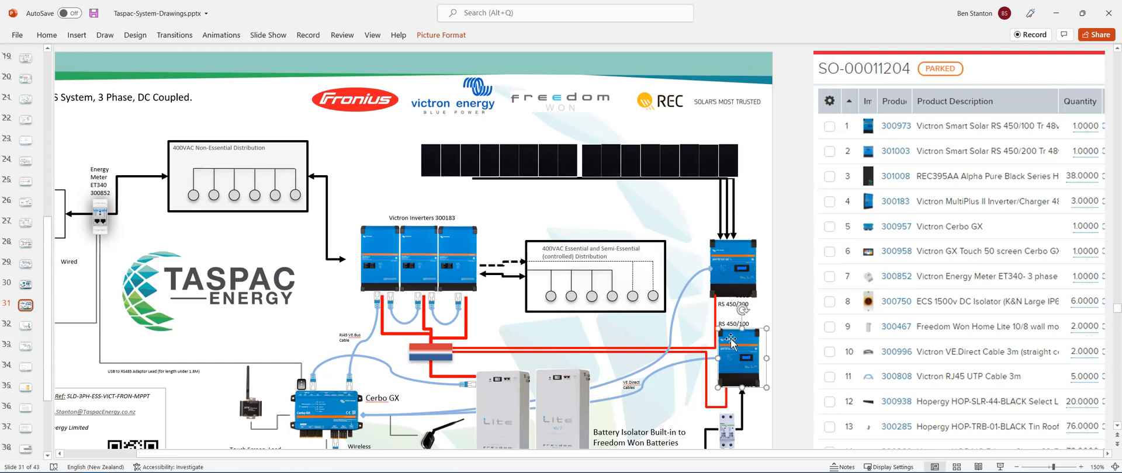
pyautogui.moveTo(733, 346)
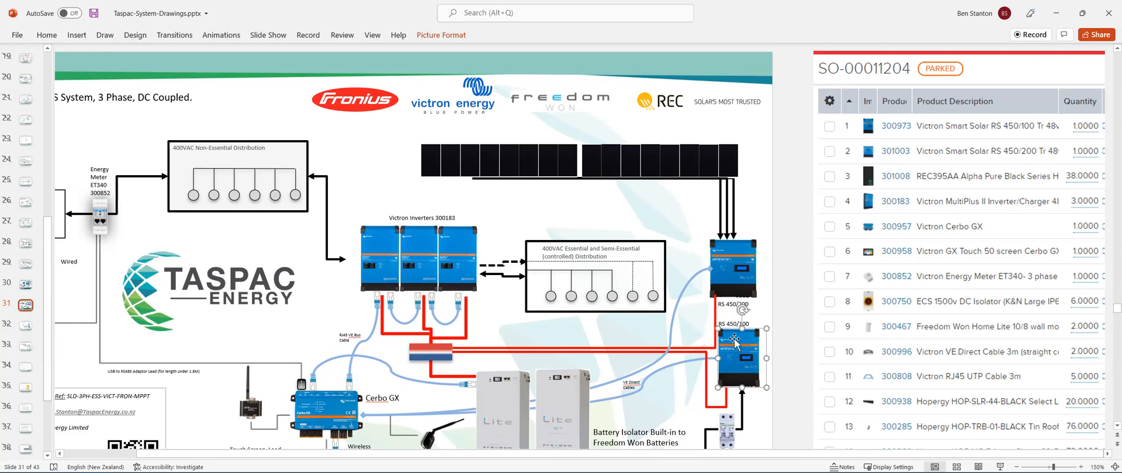
pyautogui.moveTo(748, 256)
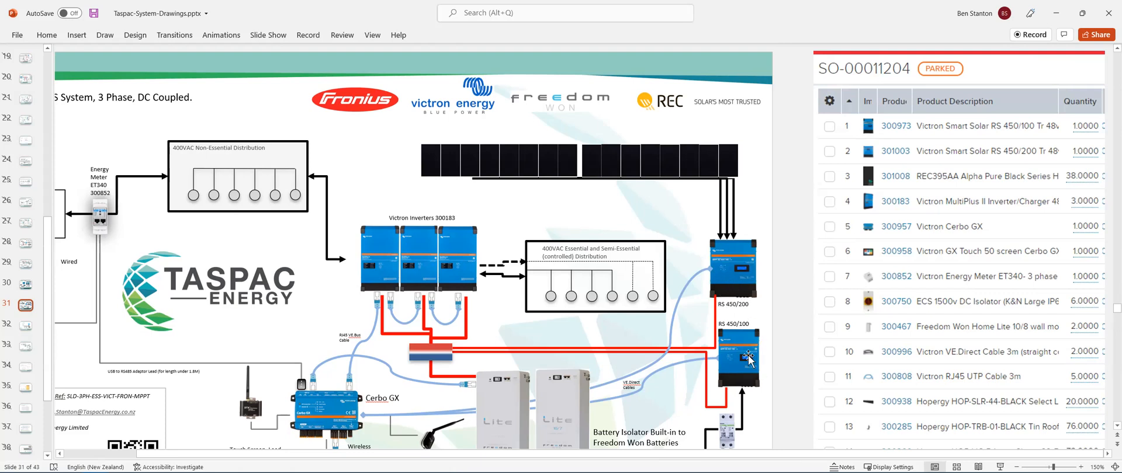
pyautogui.scroll(-3)
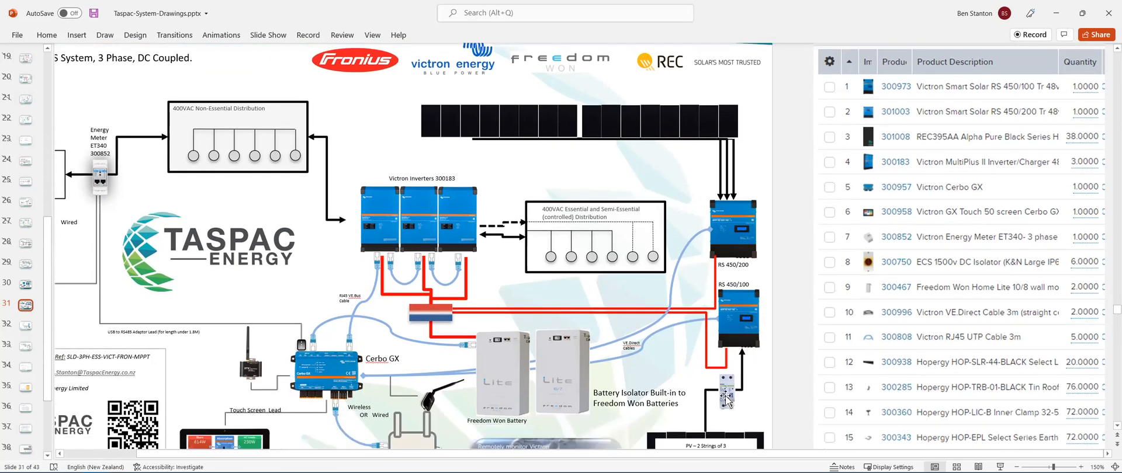
pyautogui.click(727, 393)
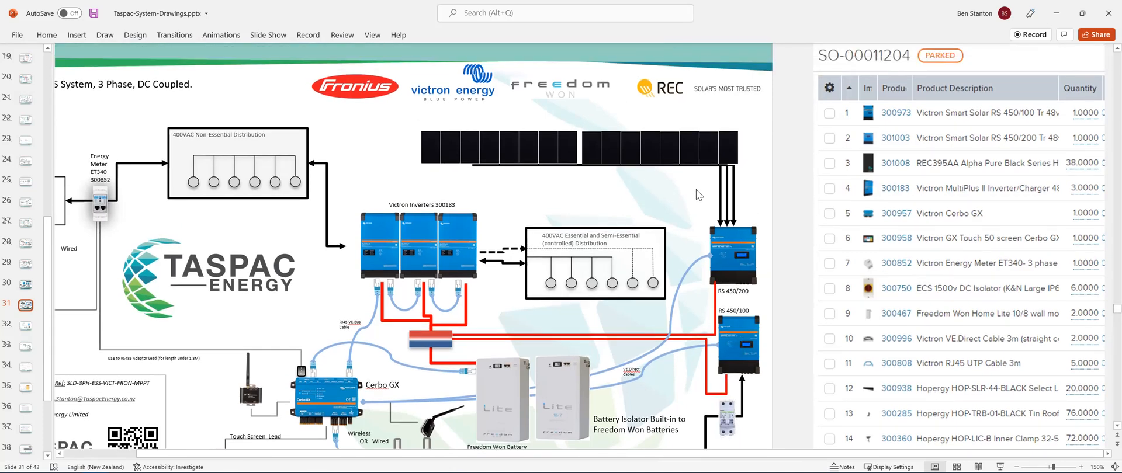
pyautogui.scroll(-3)
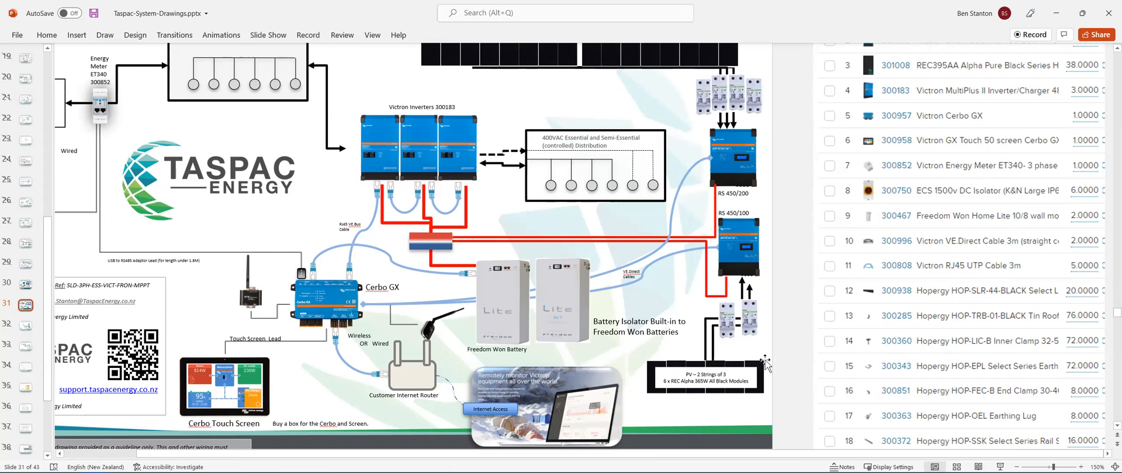
pyautogui.moveTo(751, 250)
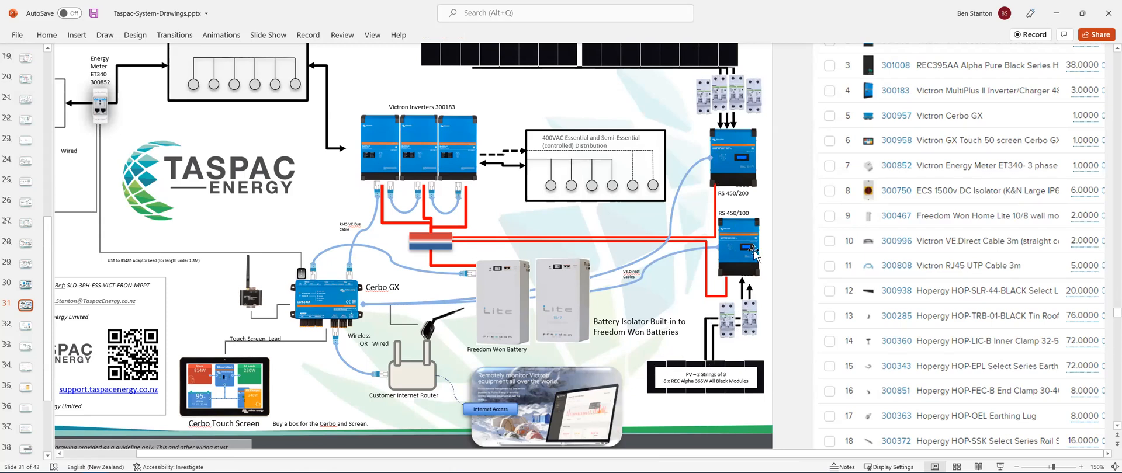
pyautogui.moveTo(730, 279)
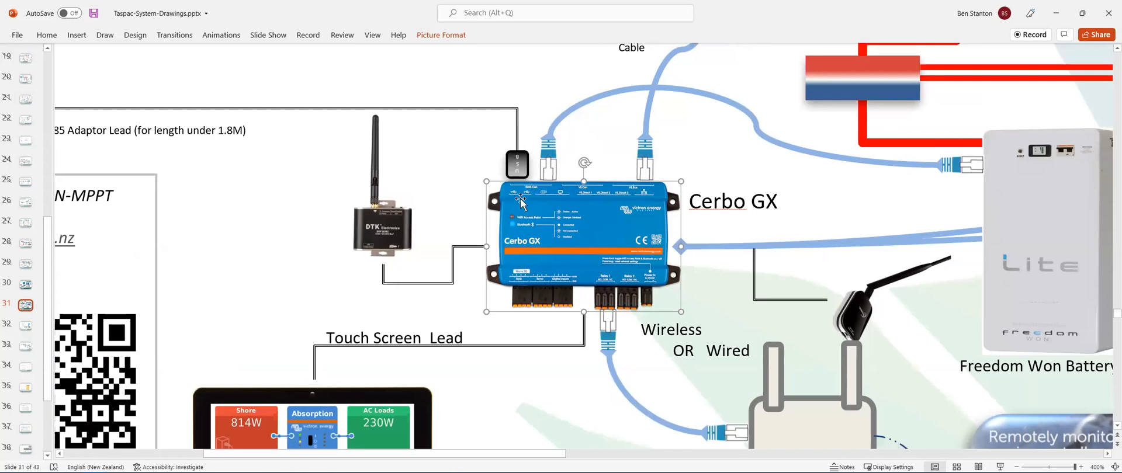
pyautogui.moveTo(551, 210)
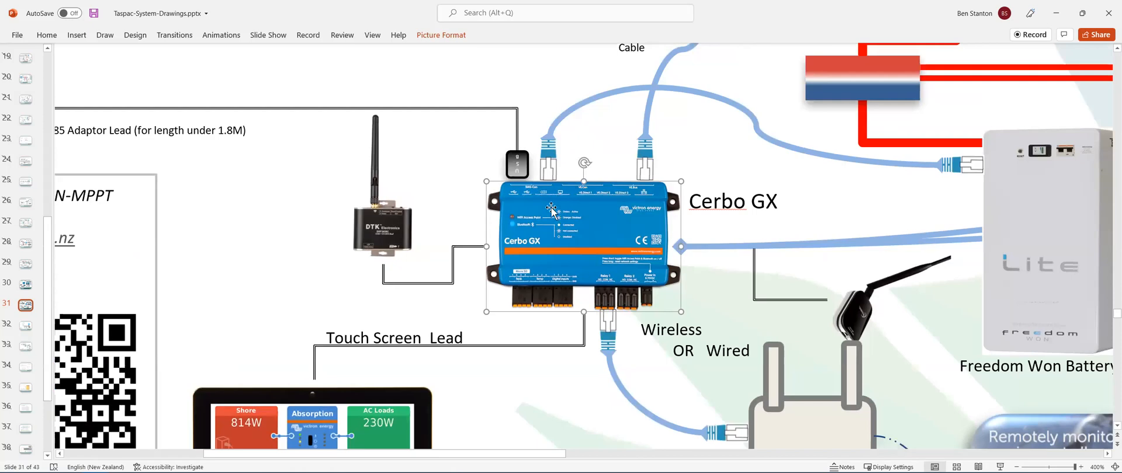
pyautogui.moveTo(582, 230)
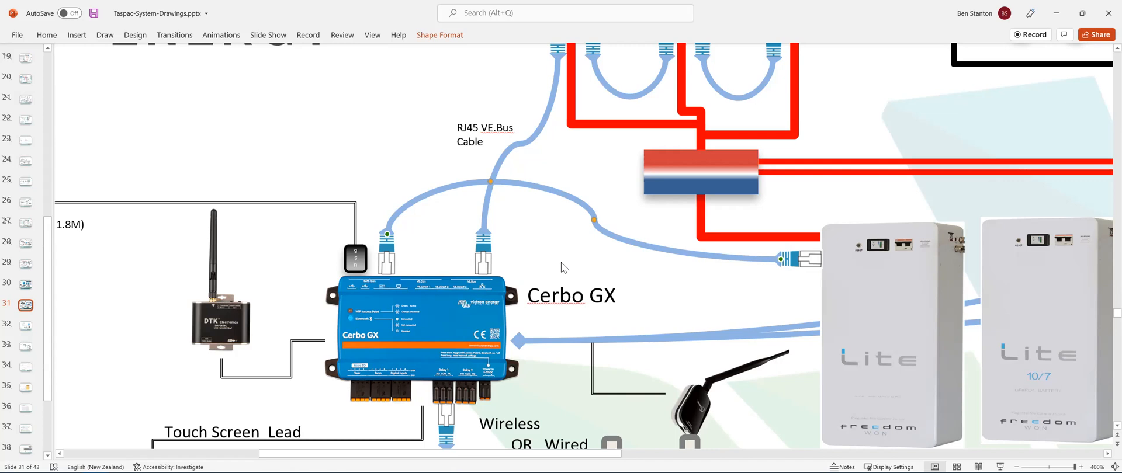
pyautogui.moveTo(810, 262)
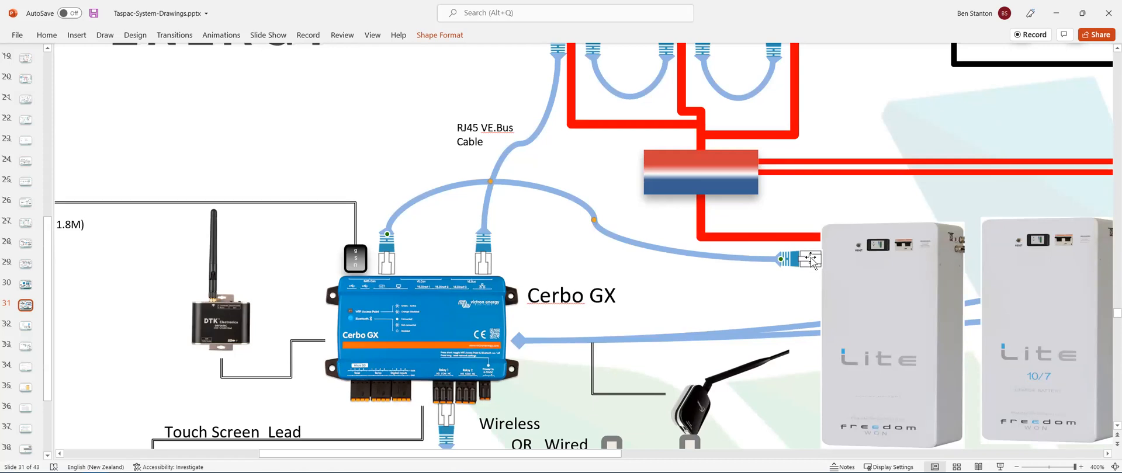
pyautogui.click(797, 259)
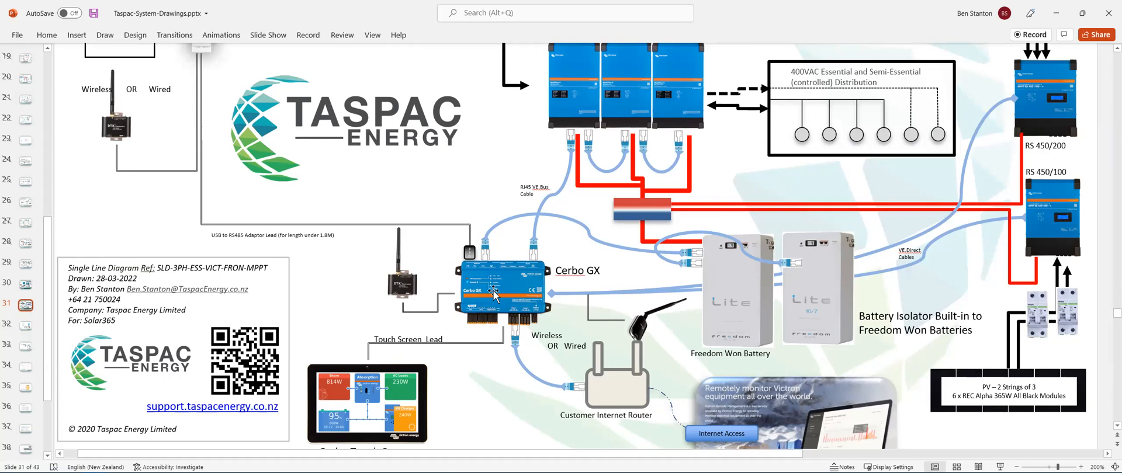
pyautogui.moveTo(338, 298)
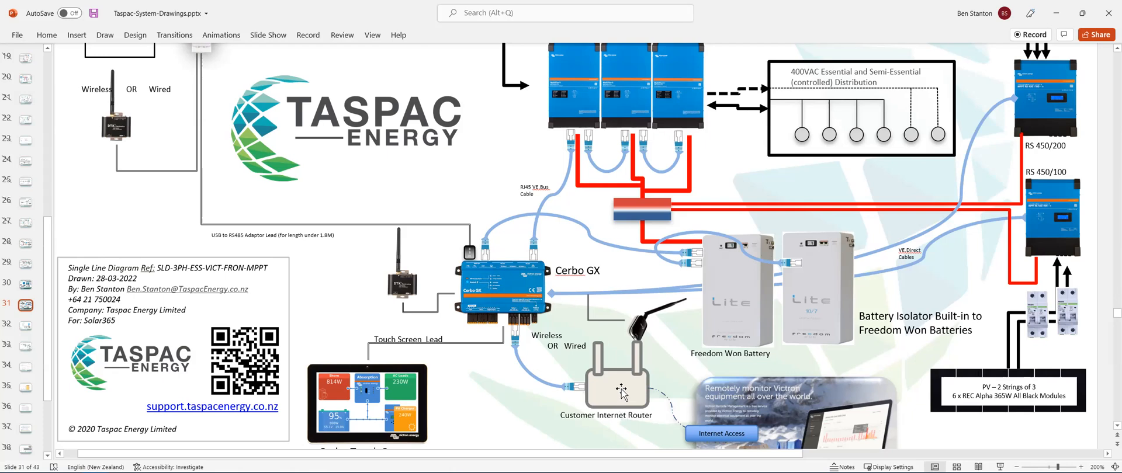
pyautogui.click(606, 389)
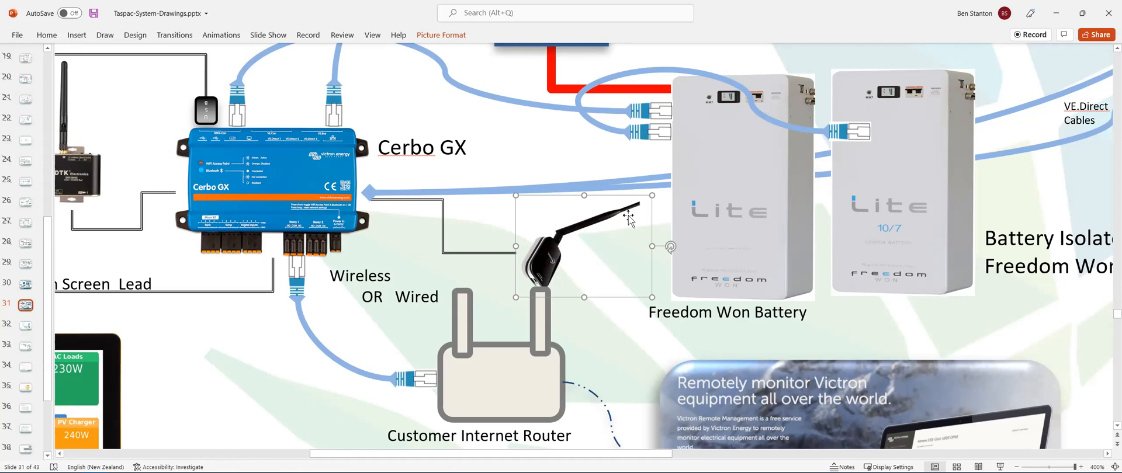
pyautogui.moveTo(638, 368)
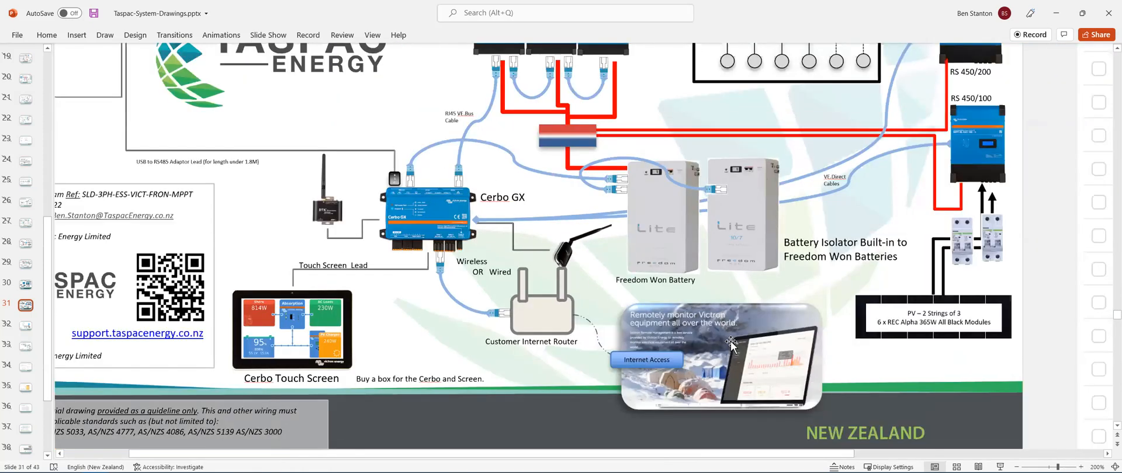
pyautogui.click(719, 357)
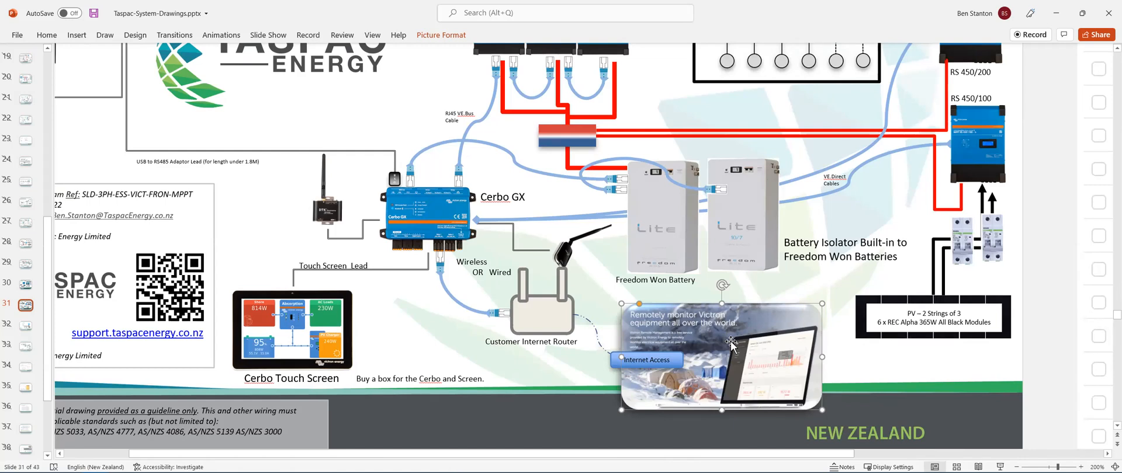
pyautogui.moveTo(393, 340)
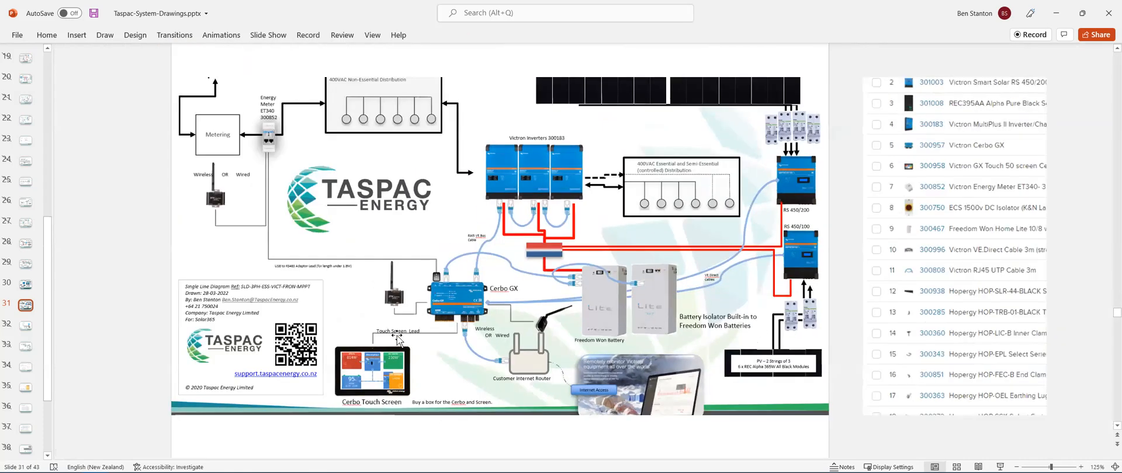
pyautogui.scroll(-3)
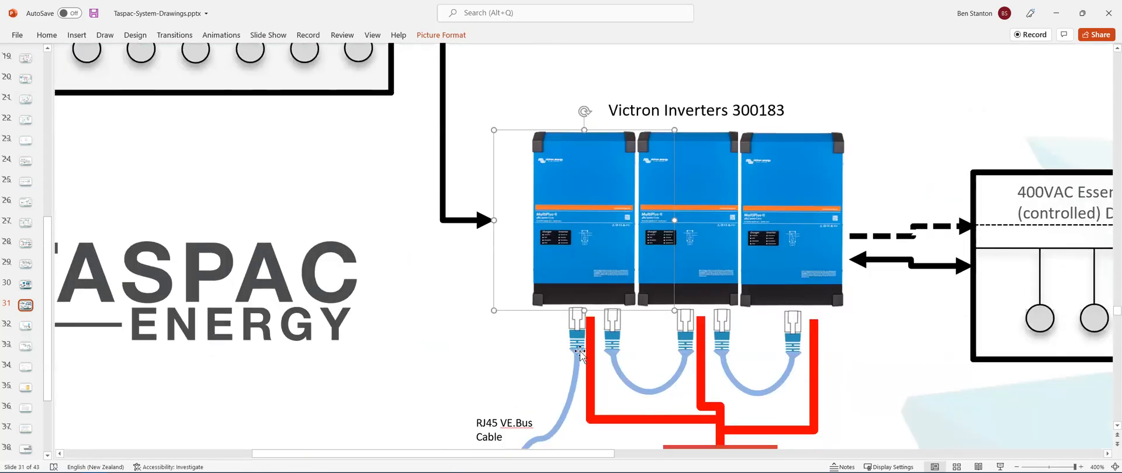
pyautogui.scroll(-3)
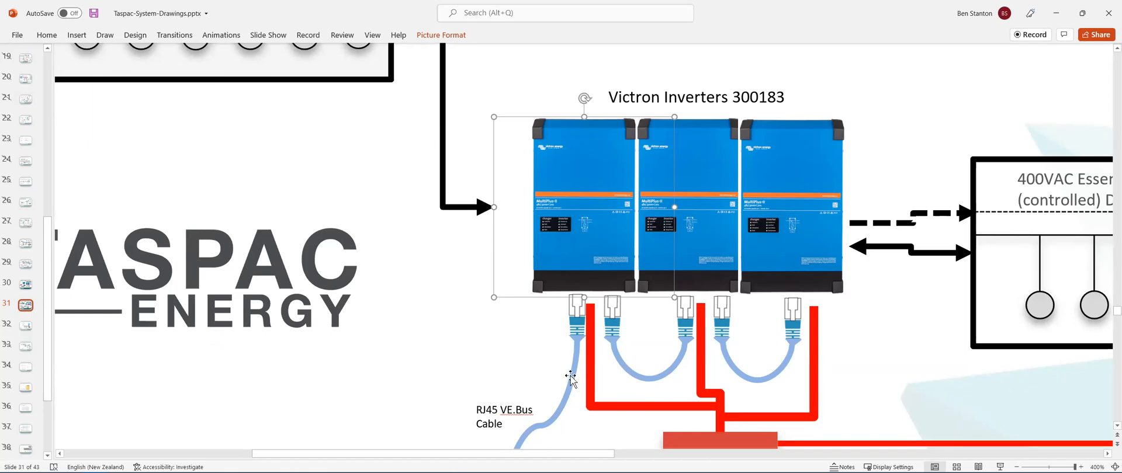
pyautogui.scroll(-3)
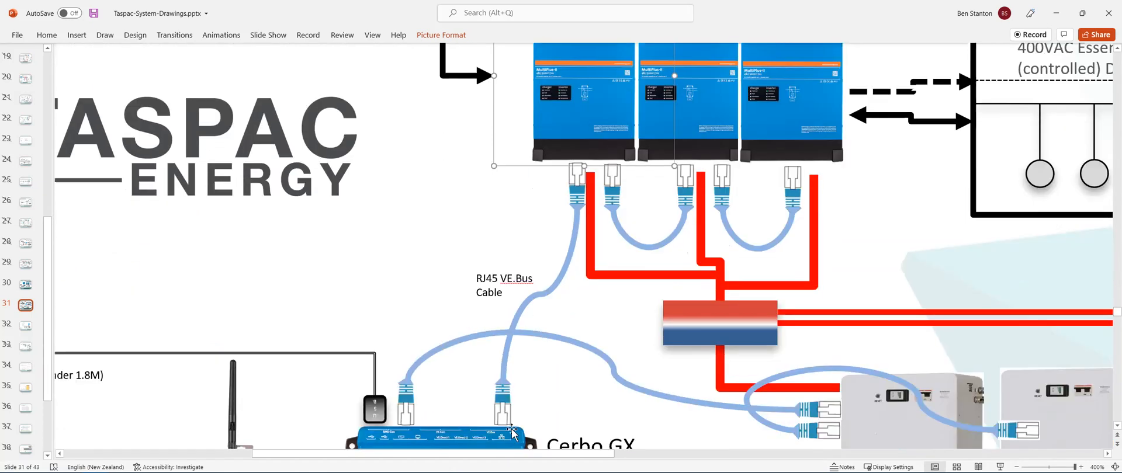
pyautogui.moveTo(501, 436)
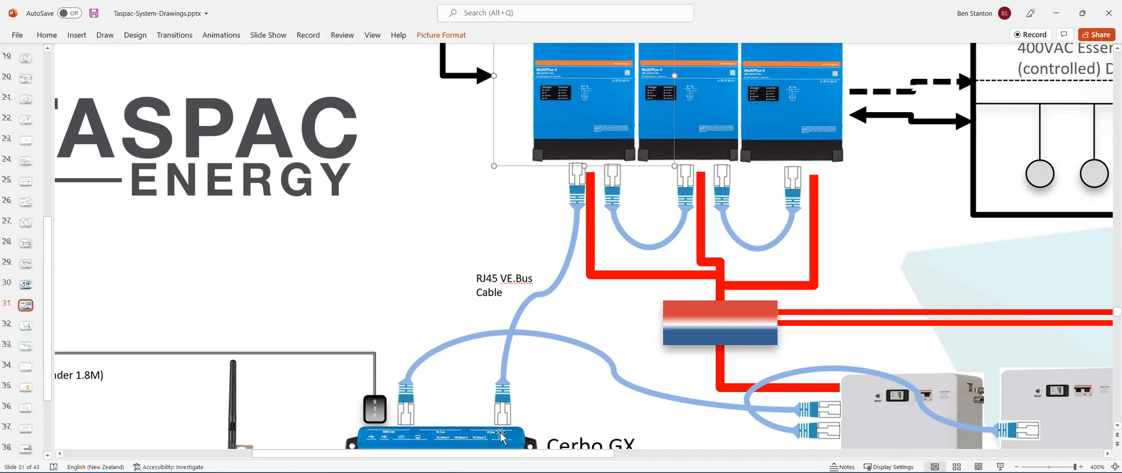
pyautogui.moveTo(572, 190)
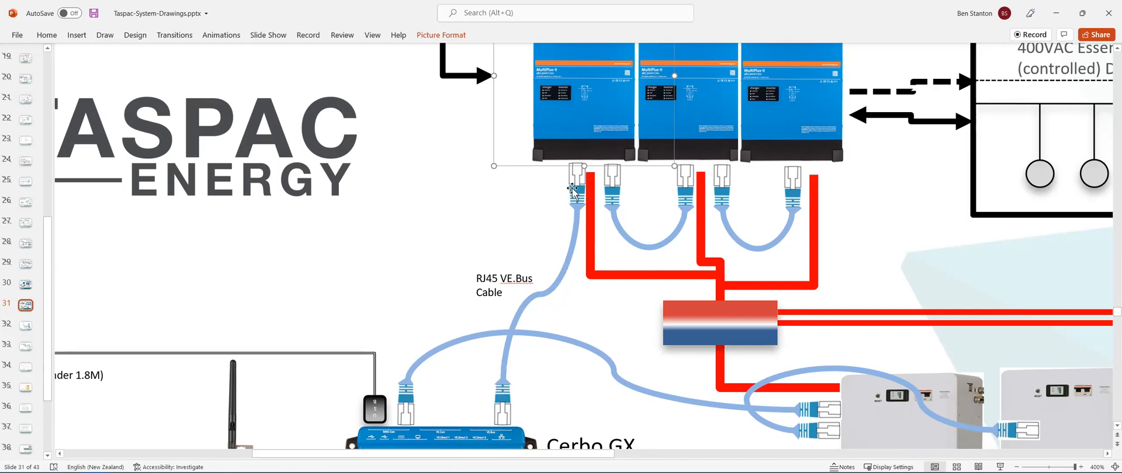
pyautogui.moveTo(508, 432)
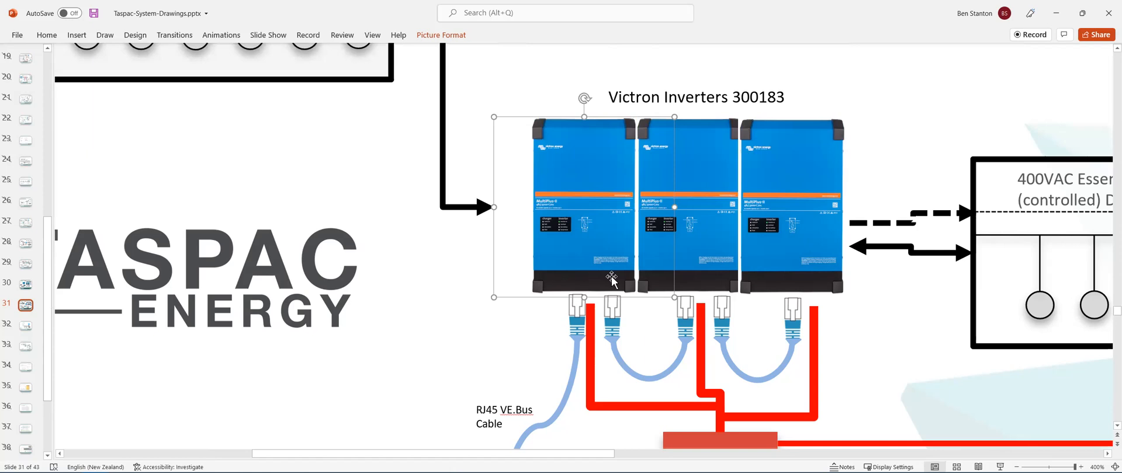
pyautogui.moveTo(635, 259)
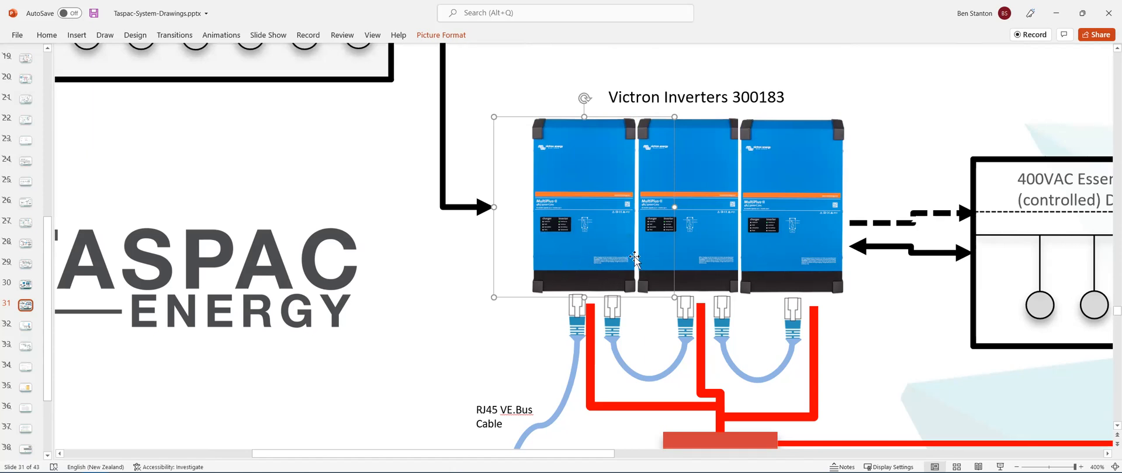
pyautogui.moveTo(712, 208)
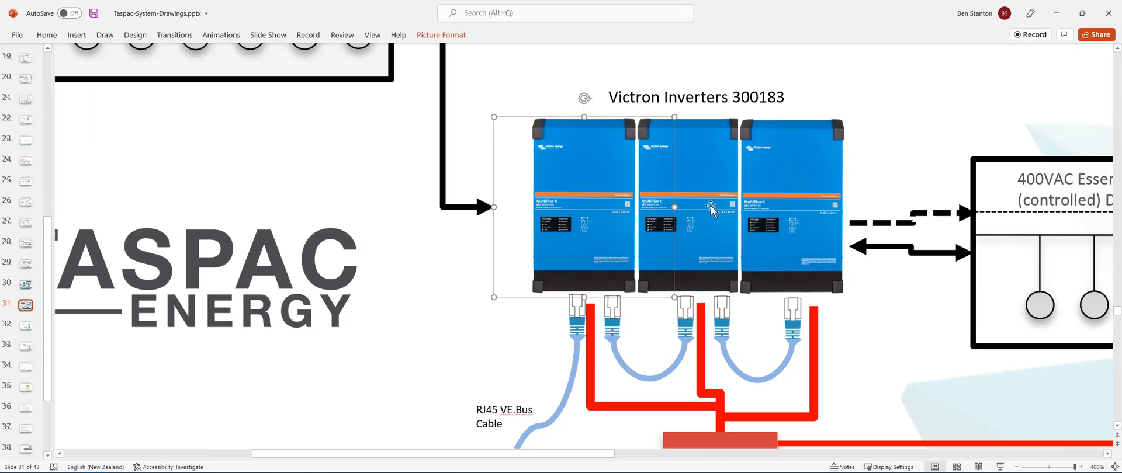
pyautogui.moveTo(820, 259)
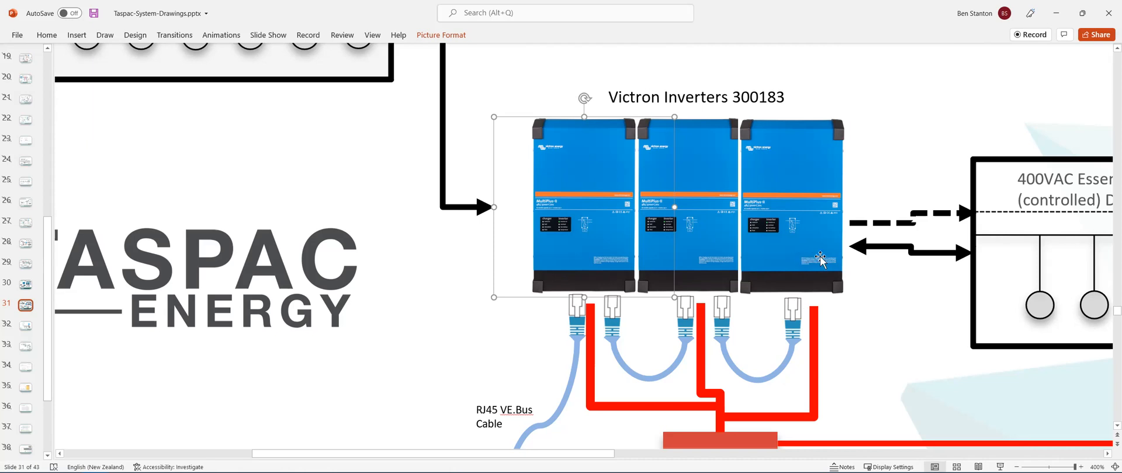
pyautogui.moveTo(792, 252)
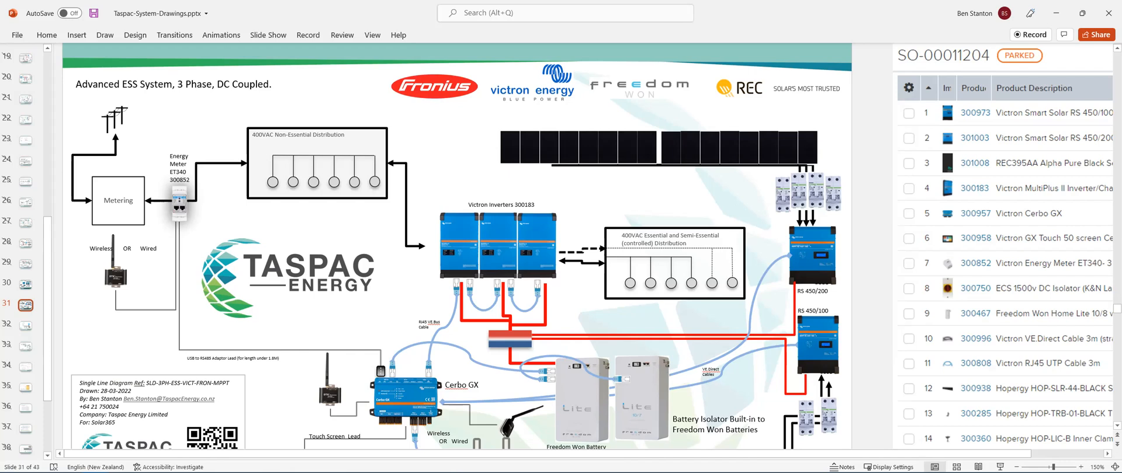
pyautogui.click(407, 399)
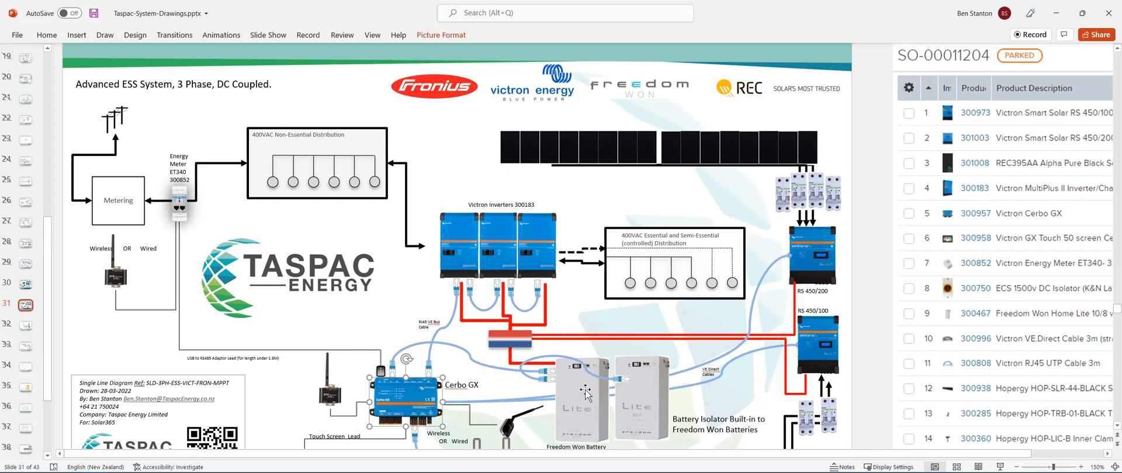
pyautogui.moveTo(647, 413)
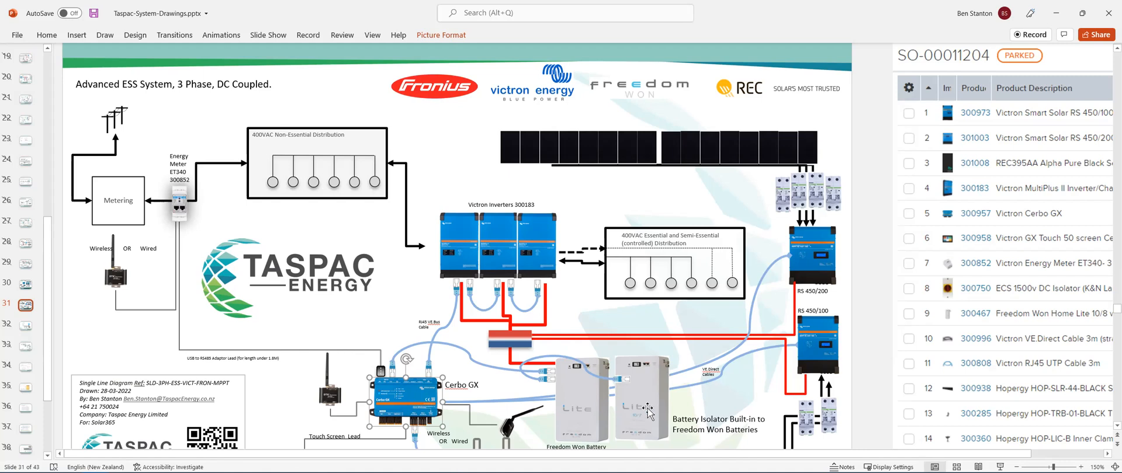
pyautogui.moveTo(814, 332)
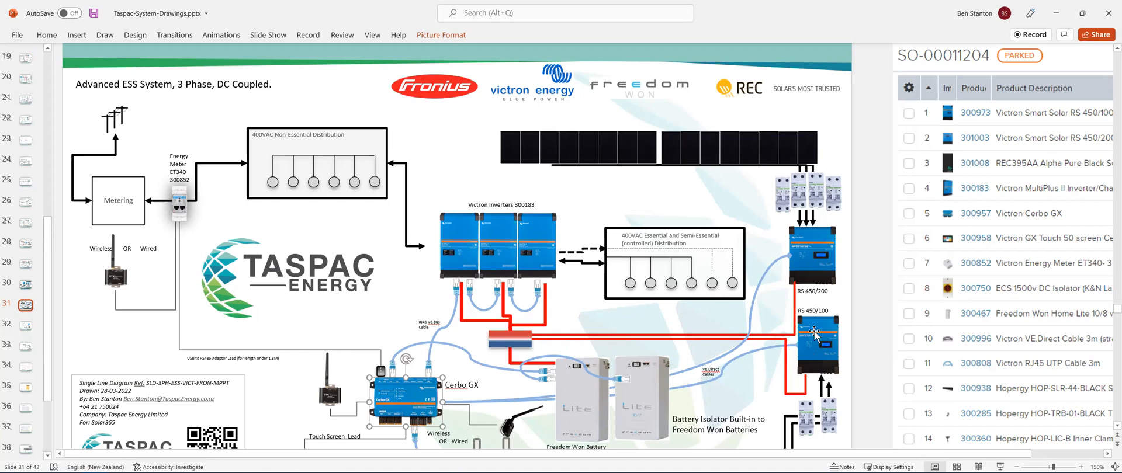
pyautogui.moveTo(560, 318)
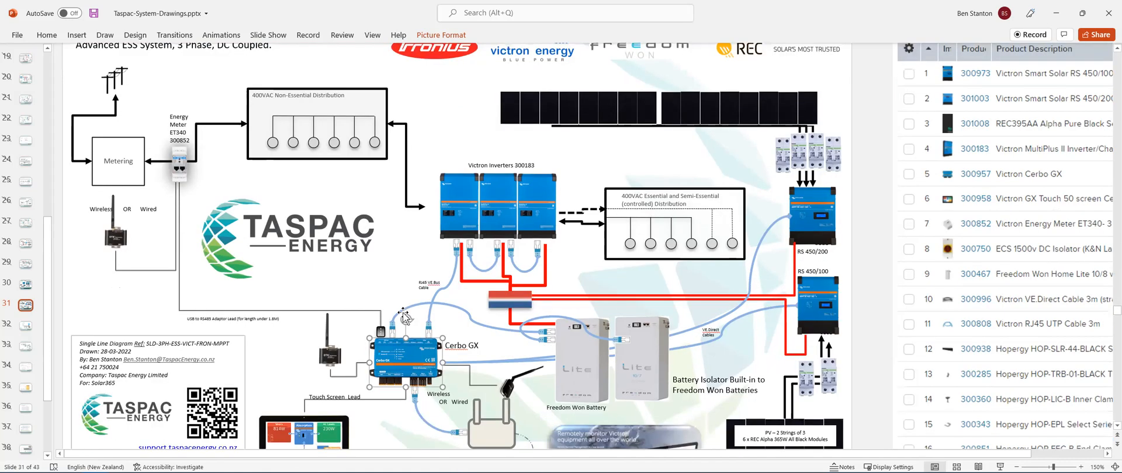
pyautogui.scroll(-3)
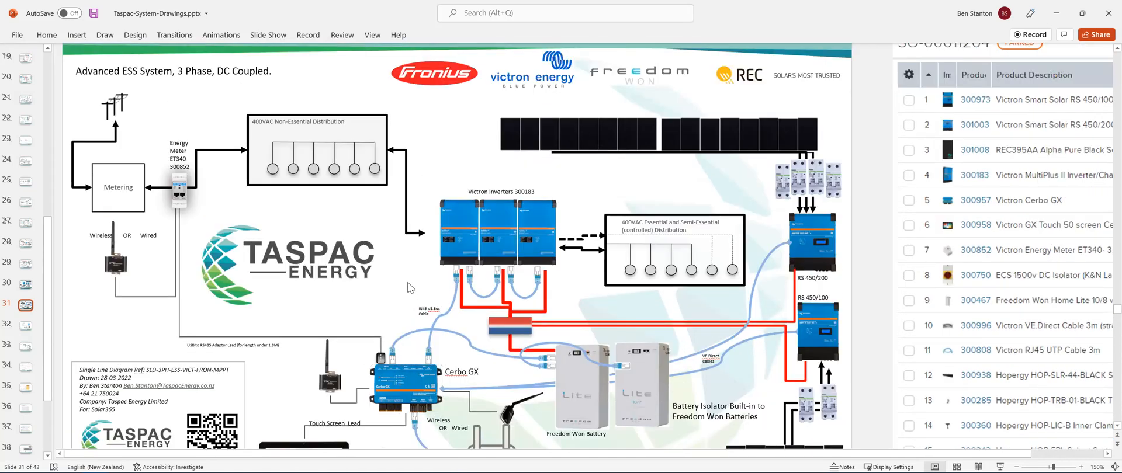
pyautogui.click(494, 229)
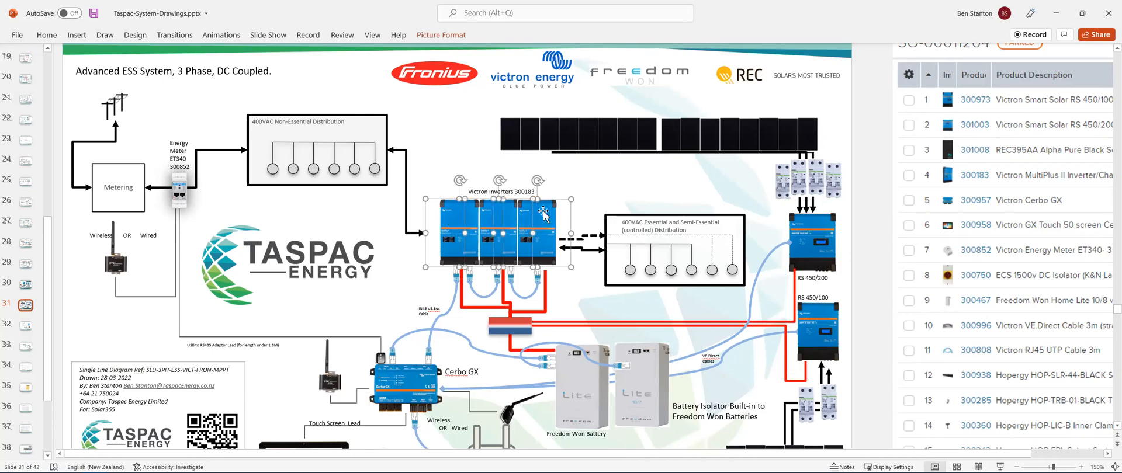
pyautogui.moveTo(619, 186)
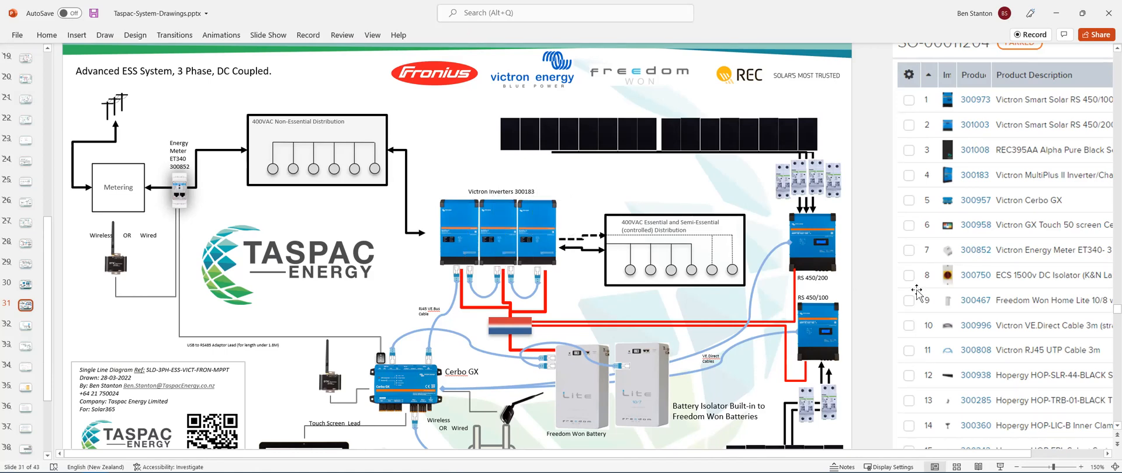
pyautogui.moveTo(1041, 277)
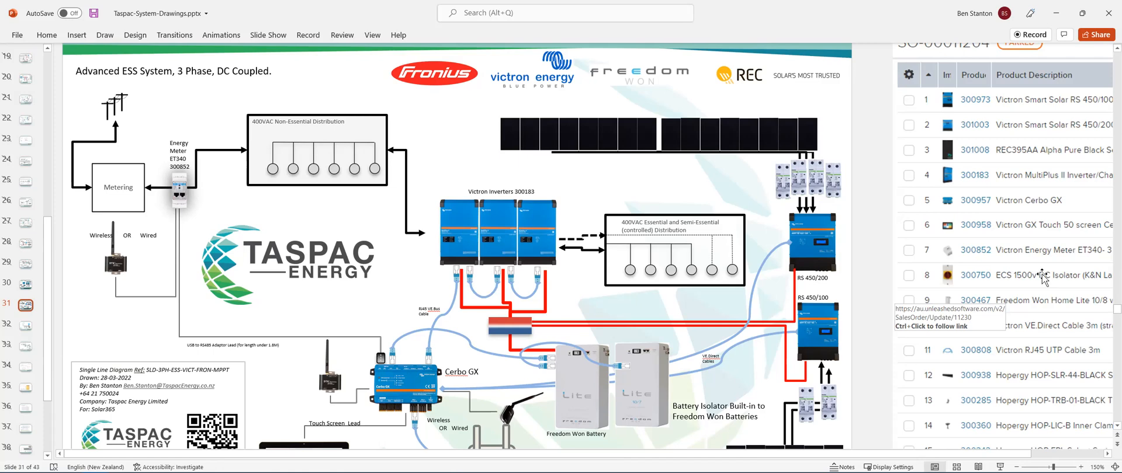
pyautogui.scroll(-3)
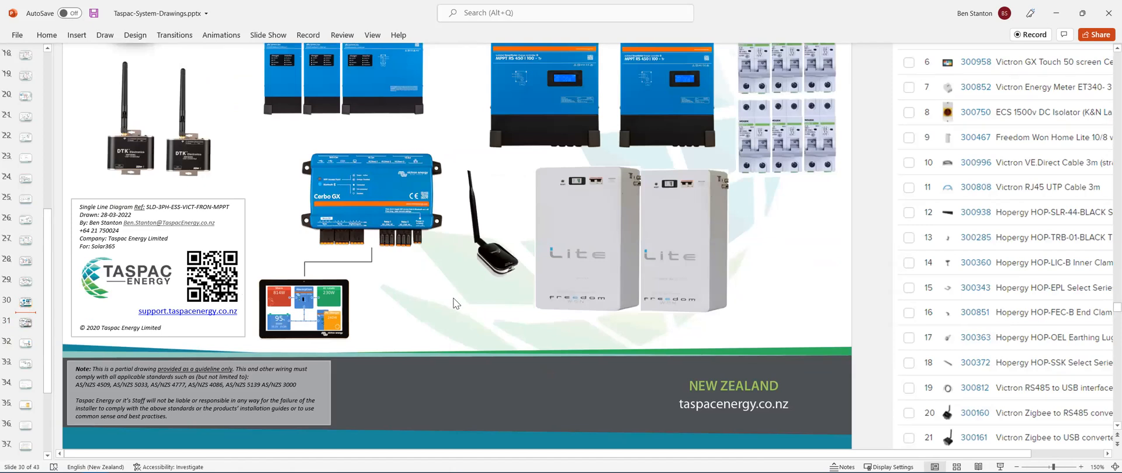
pyautogui.moveTo(478, 294)
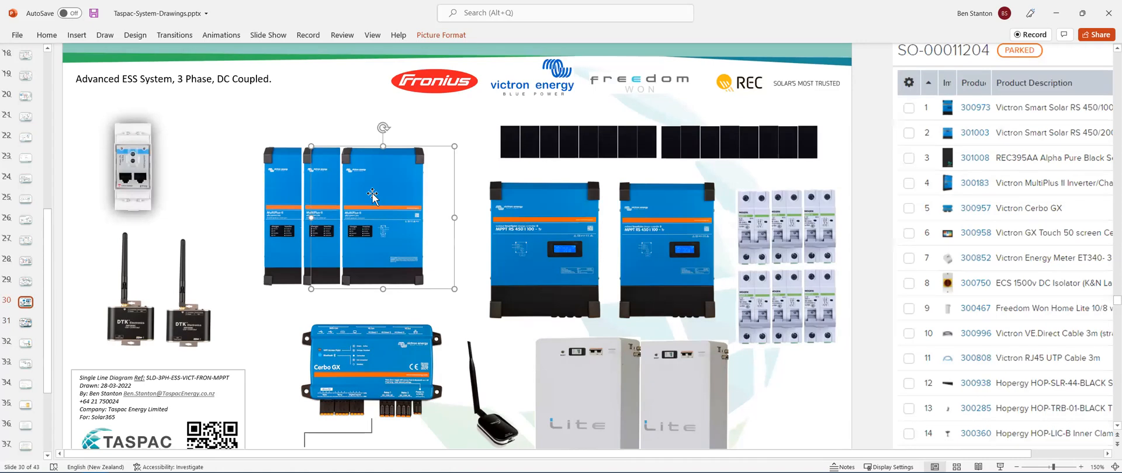
pyautogui.moveTo(244, 122)
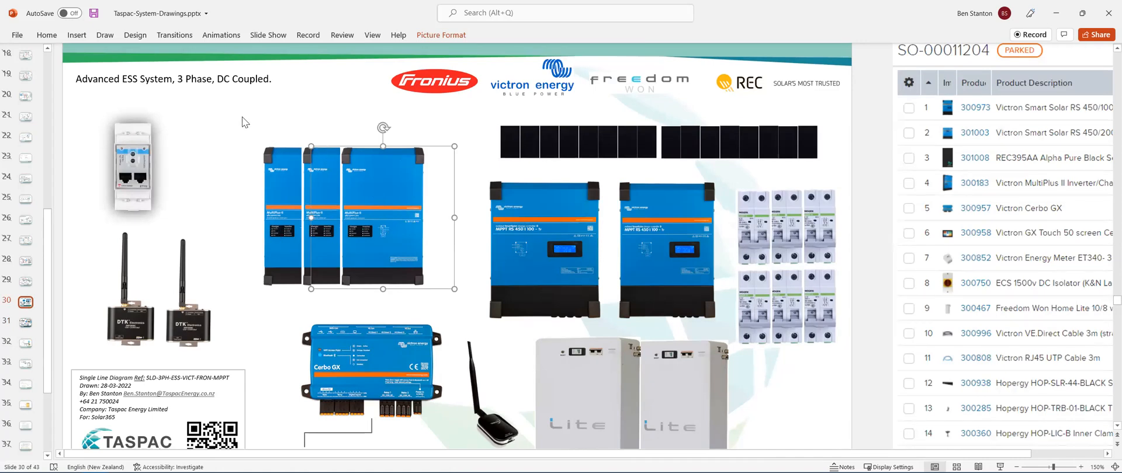
pyautogui.moveTo(208, 103)
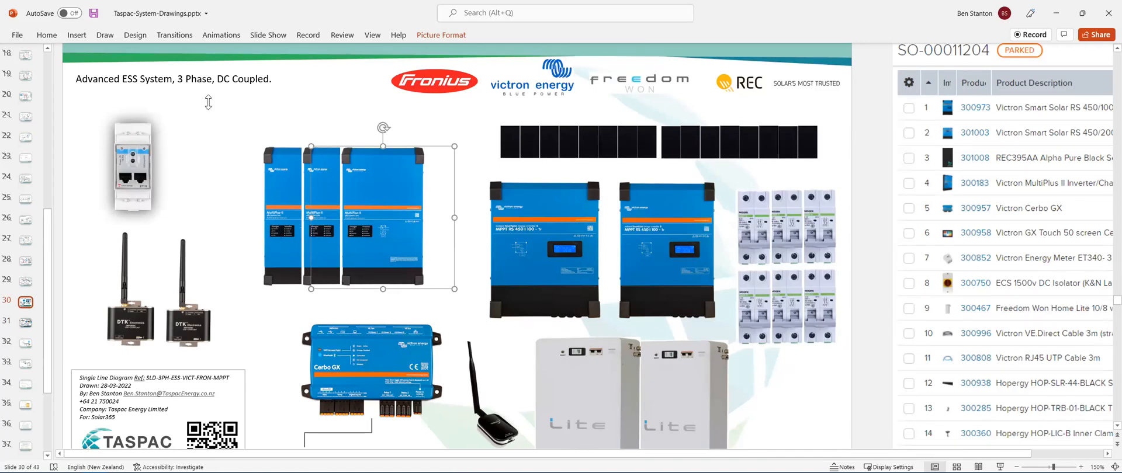
pyautogui.click(218, 125)
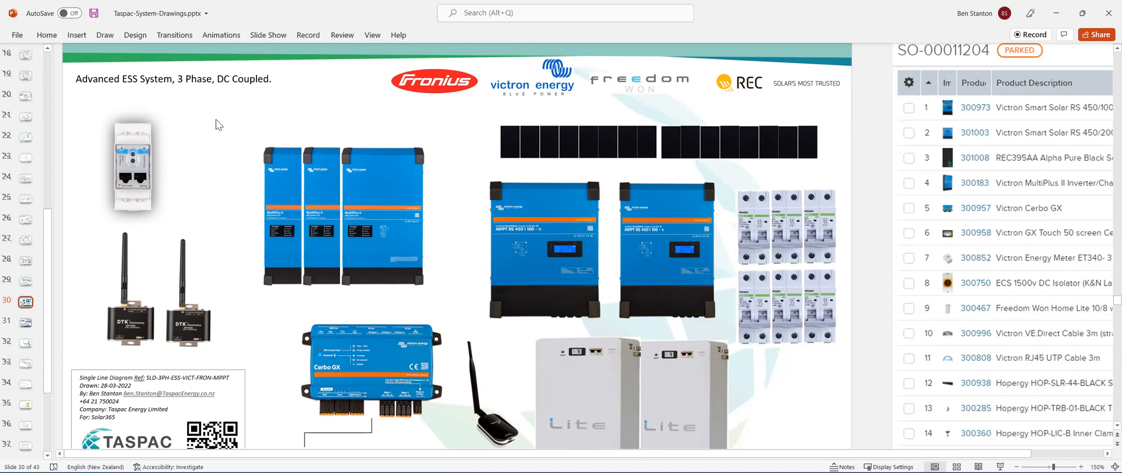
pyautogui.moveTo(1036, 338)
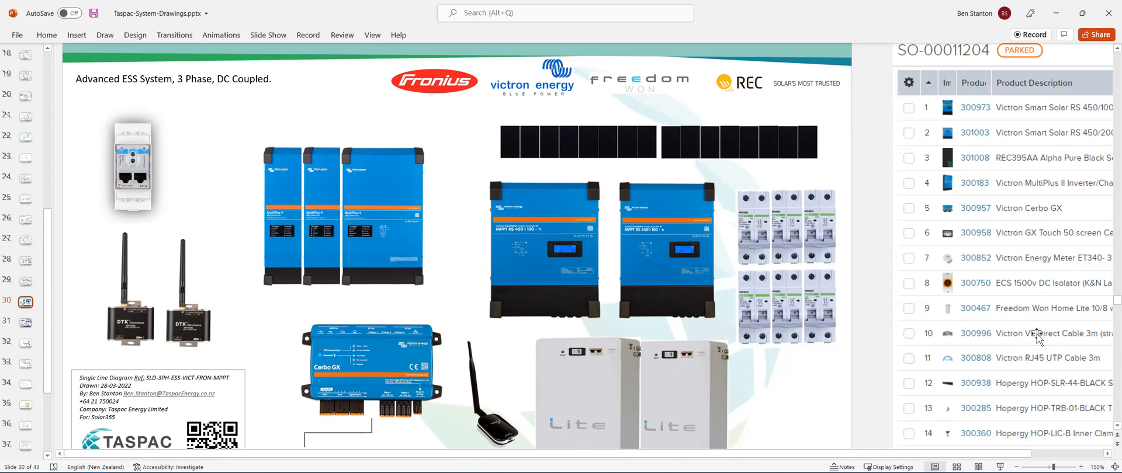
pyautogui.scroll(-3)
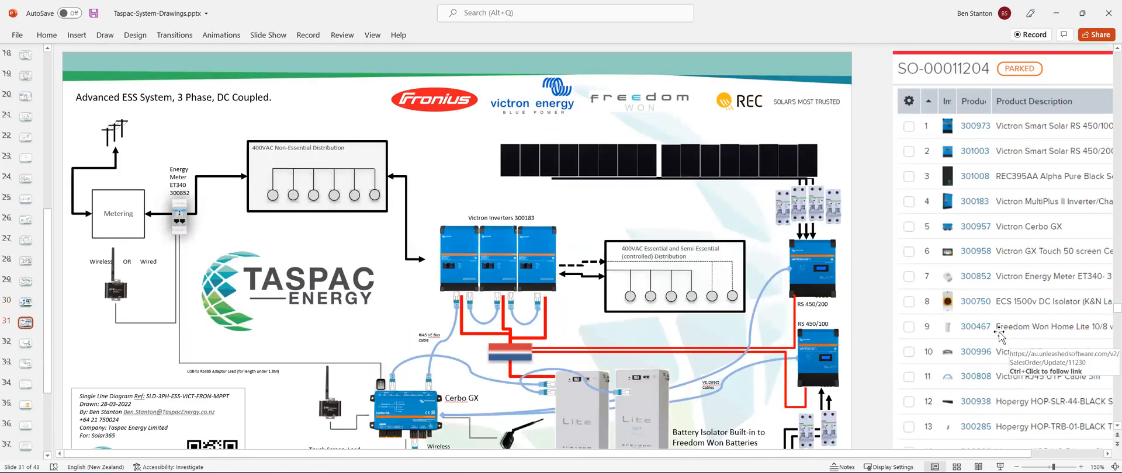
pyautogui.moveTo(354, 350)
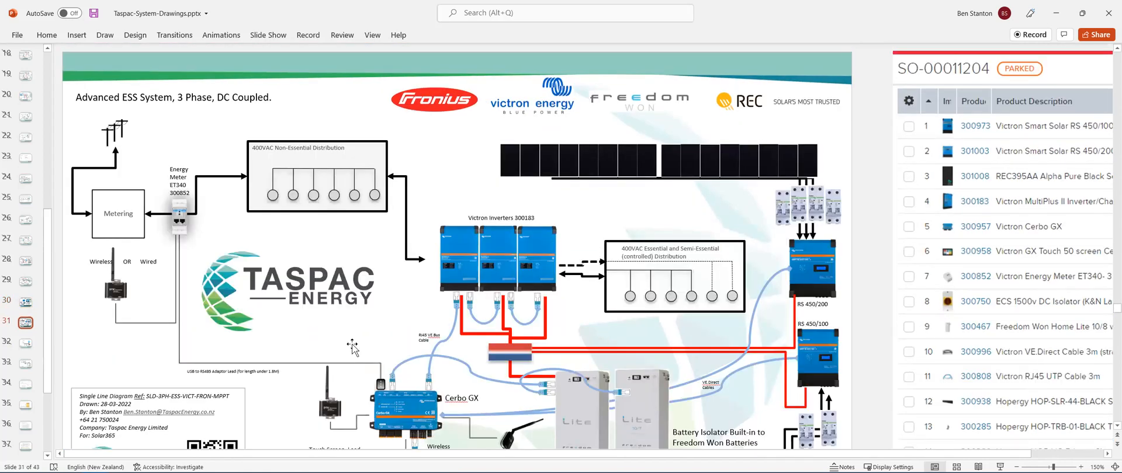